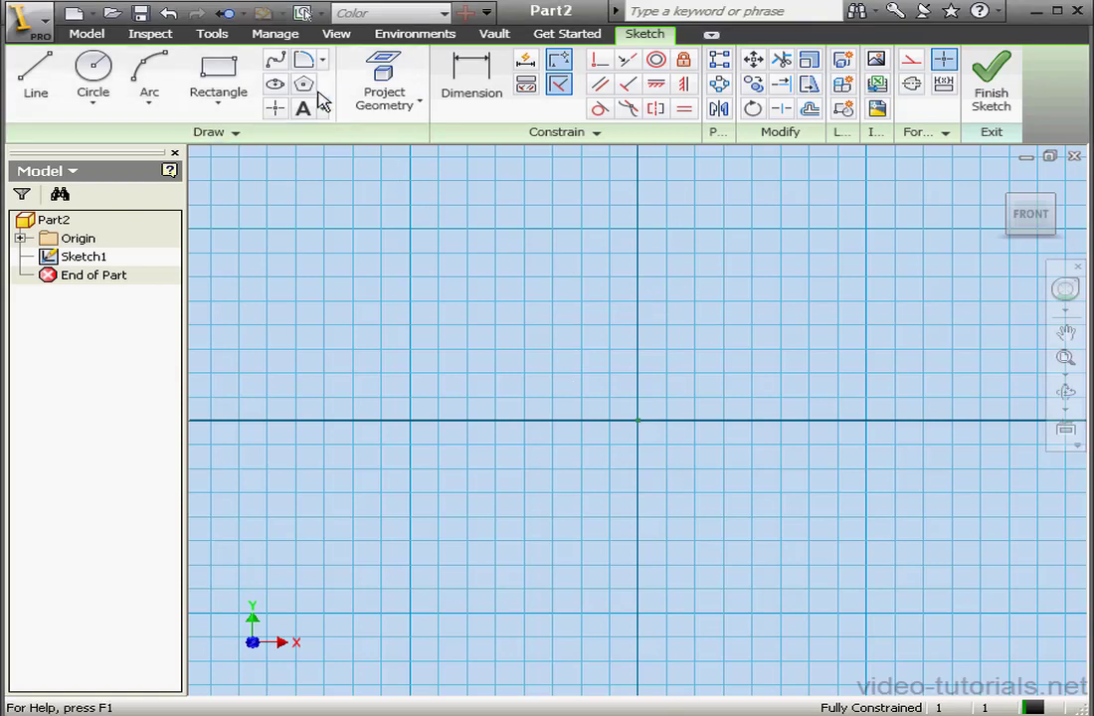
Step: Draw a 6-sided polygon centred on the origin and dimension its height to 2.5
left_click(302, 84)
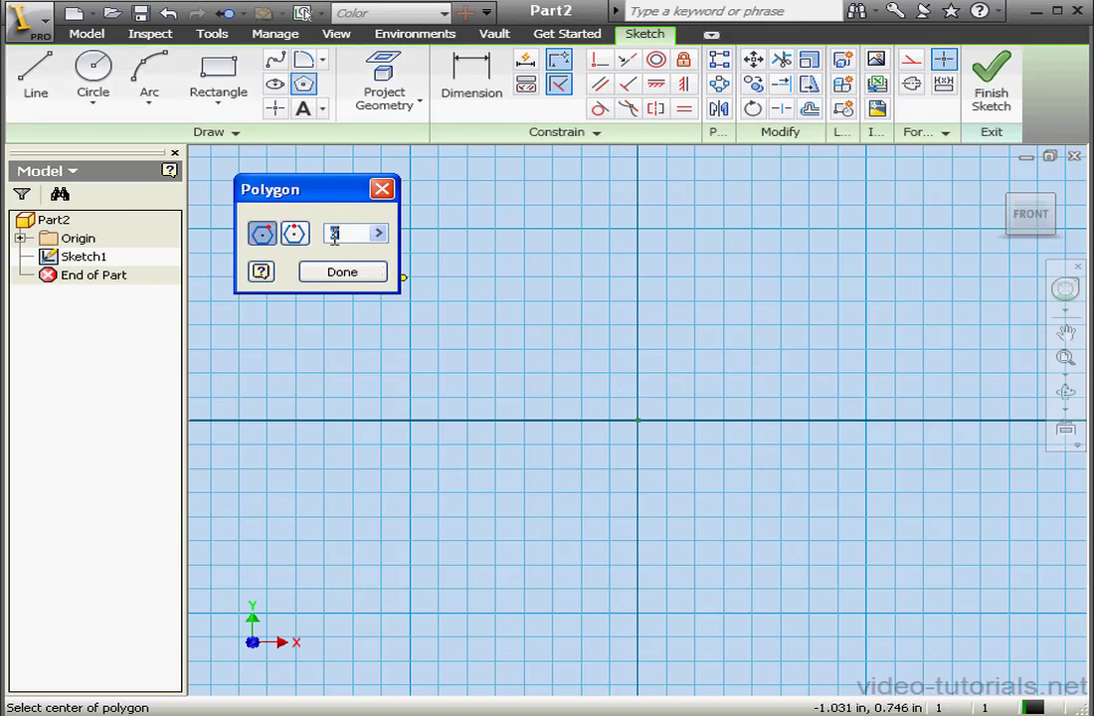
mouse_move(263, 234)
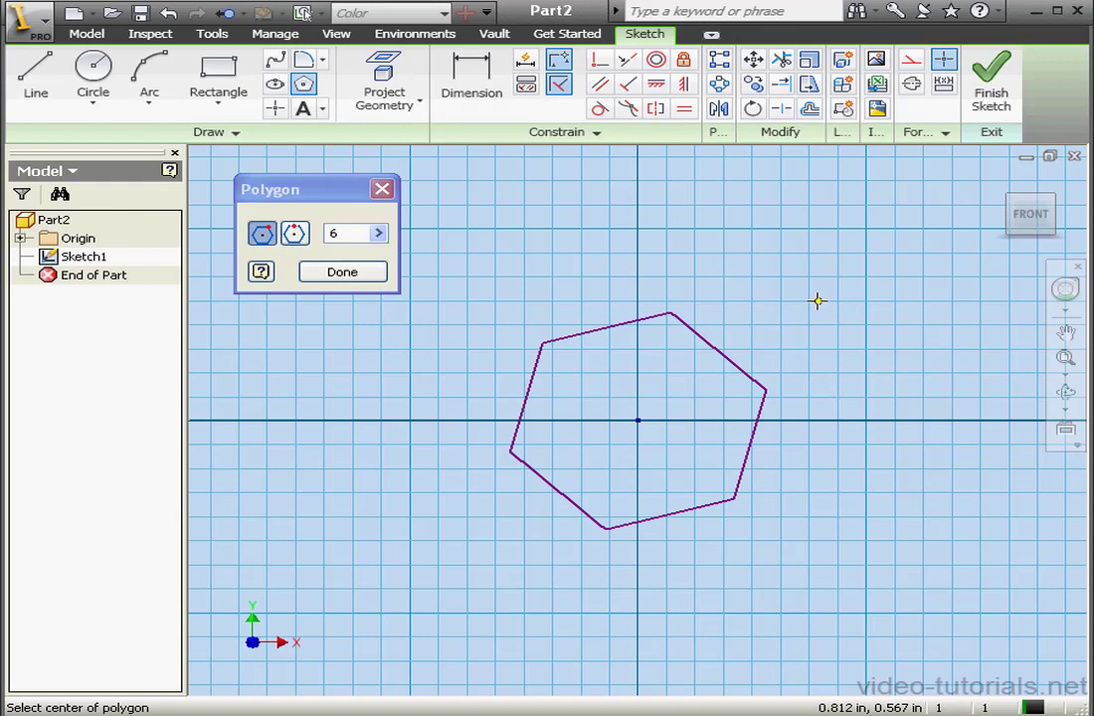
left_click(342, 270)
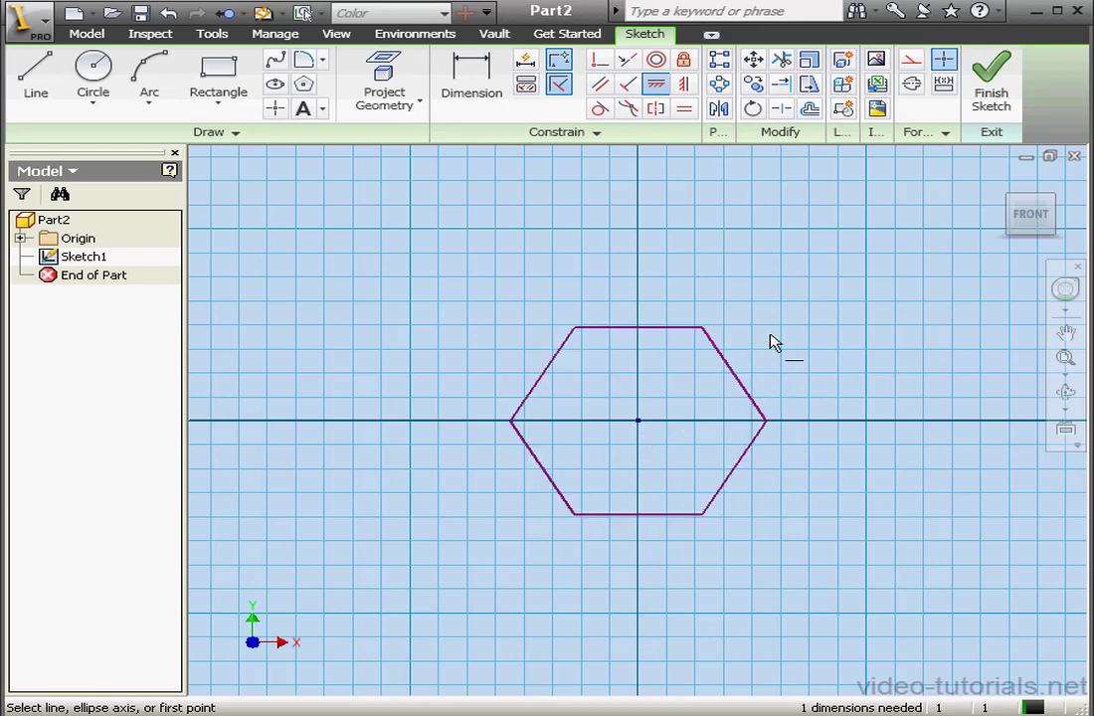
mouse_move(626, 226)
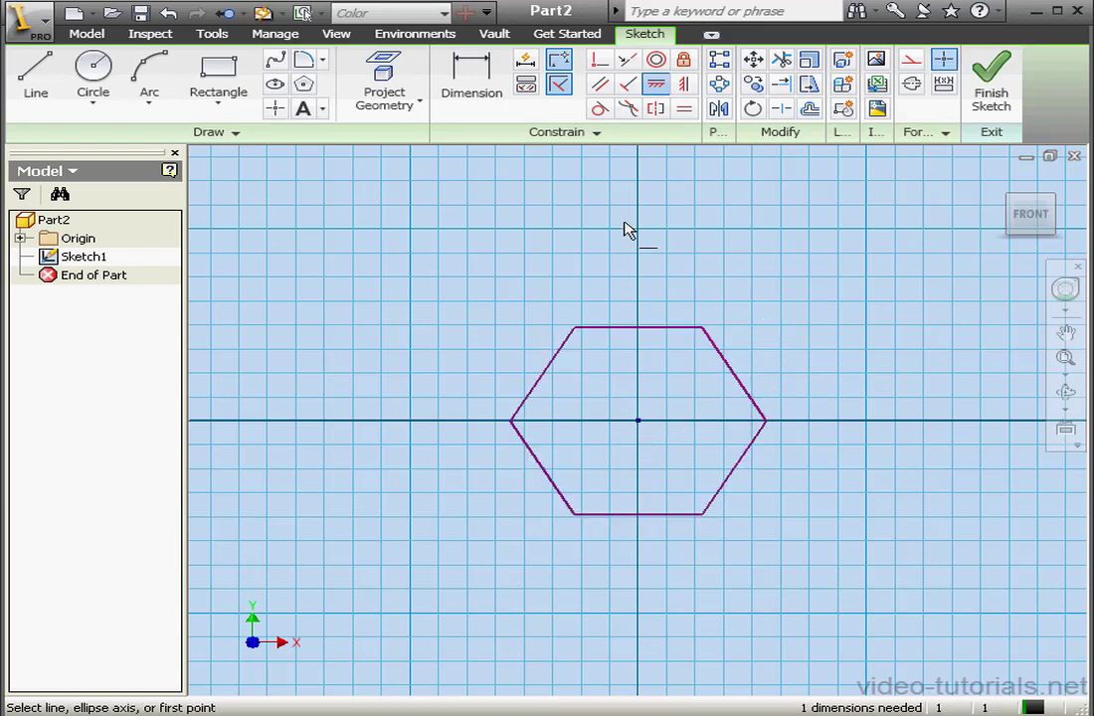
left_click(471, 75)
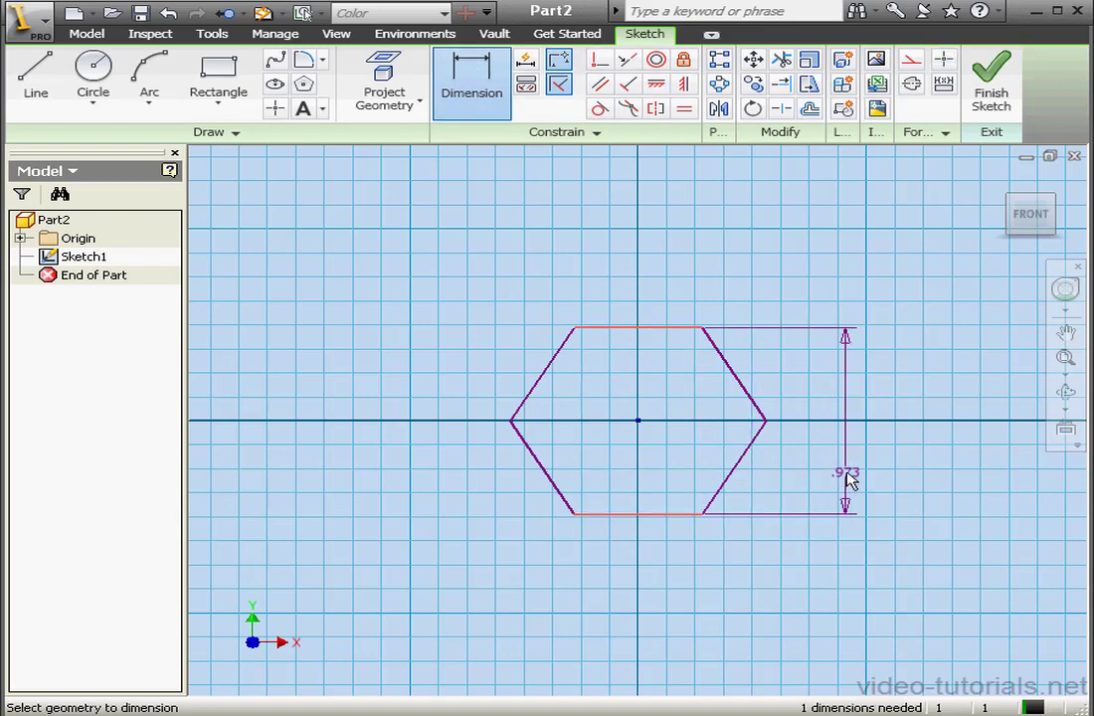
left_click(845, 473)
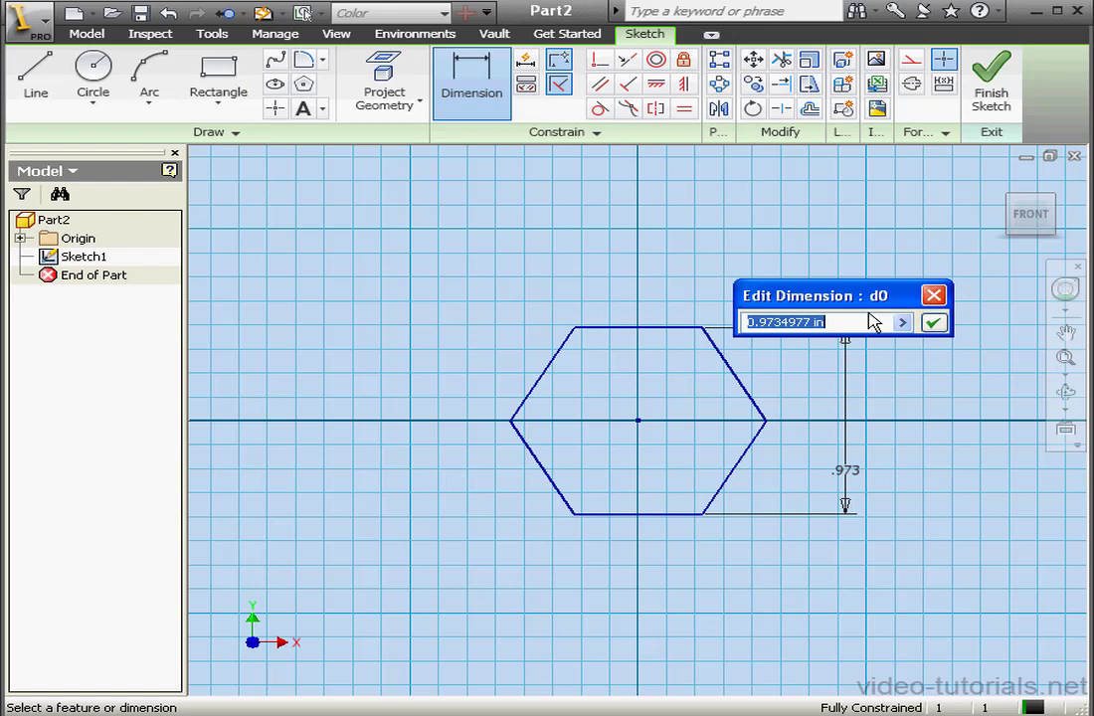
type("2.")
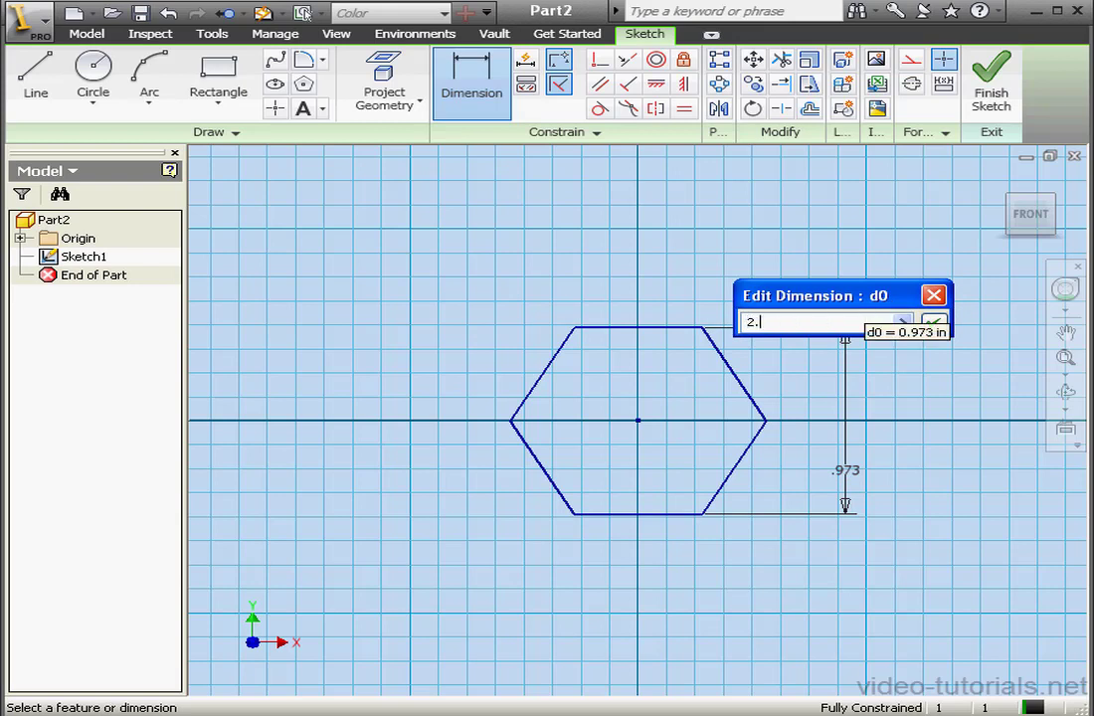
type("5")
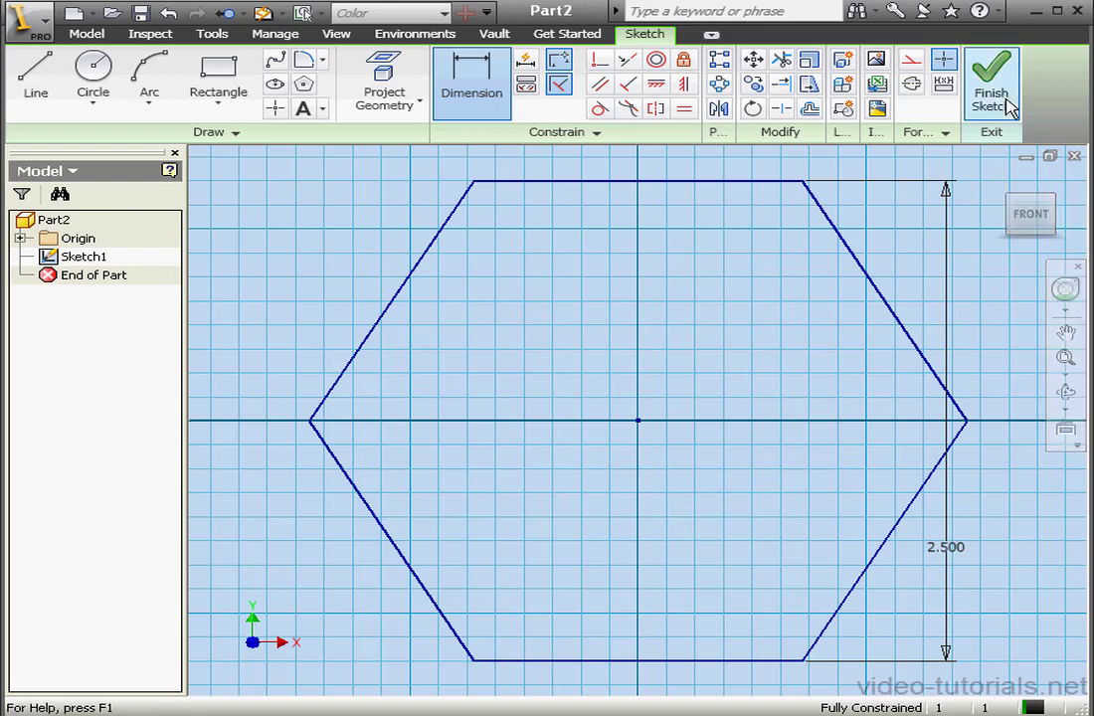
Step: Finish the first sketch and create a work plane offset 2.5 from the XY plane
left_click(991, 75)
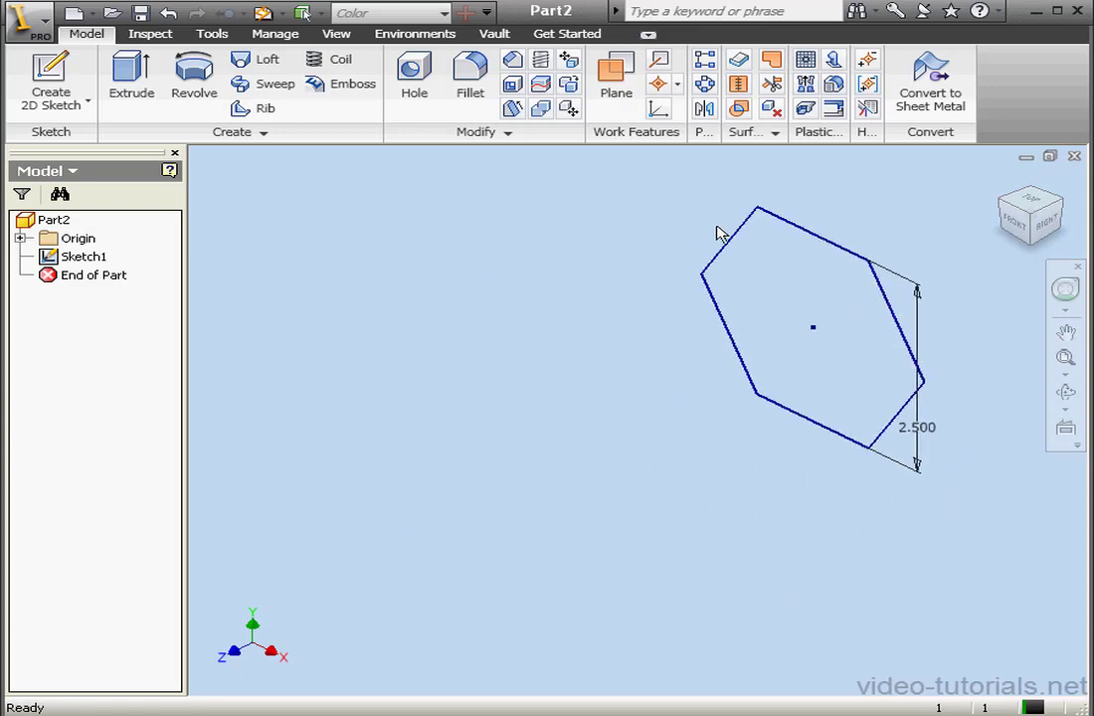
left_click(617, 79)
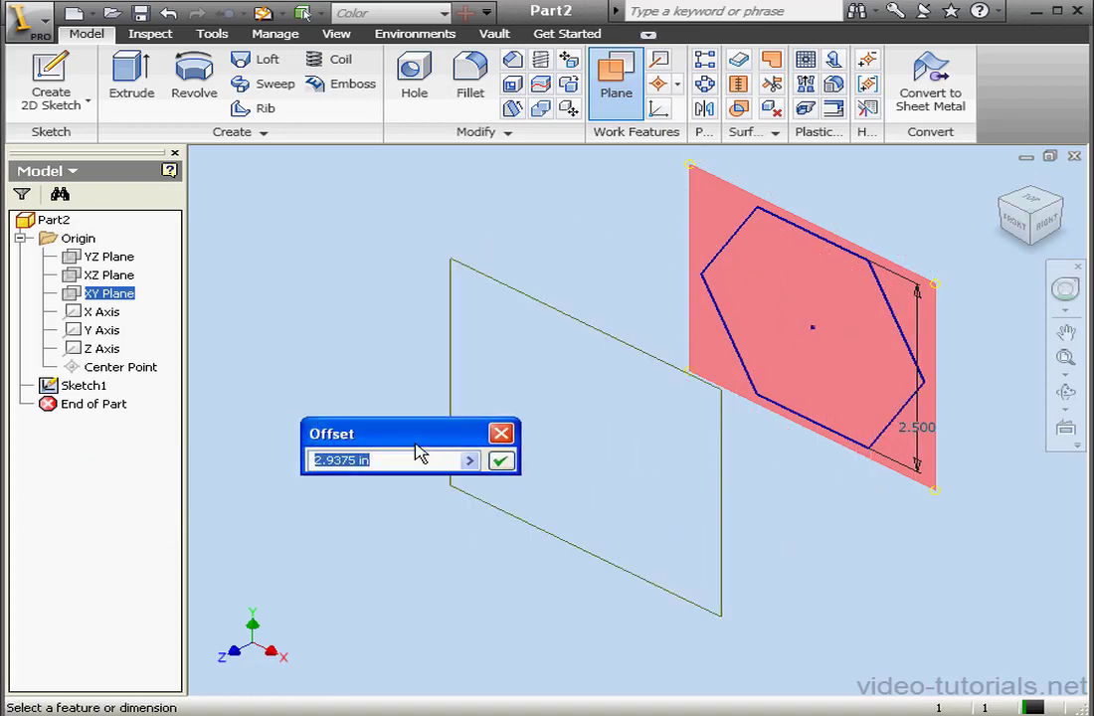
type("2.5")
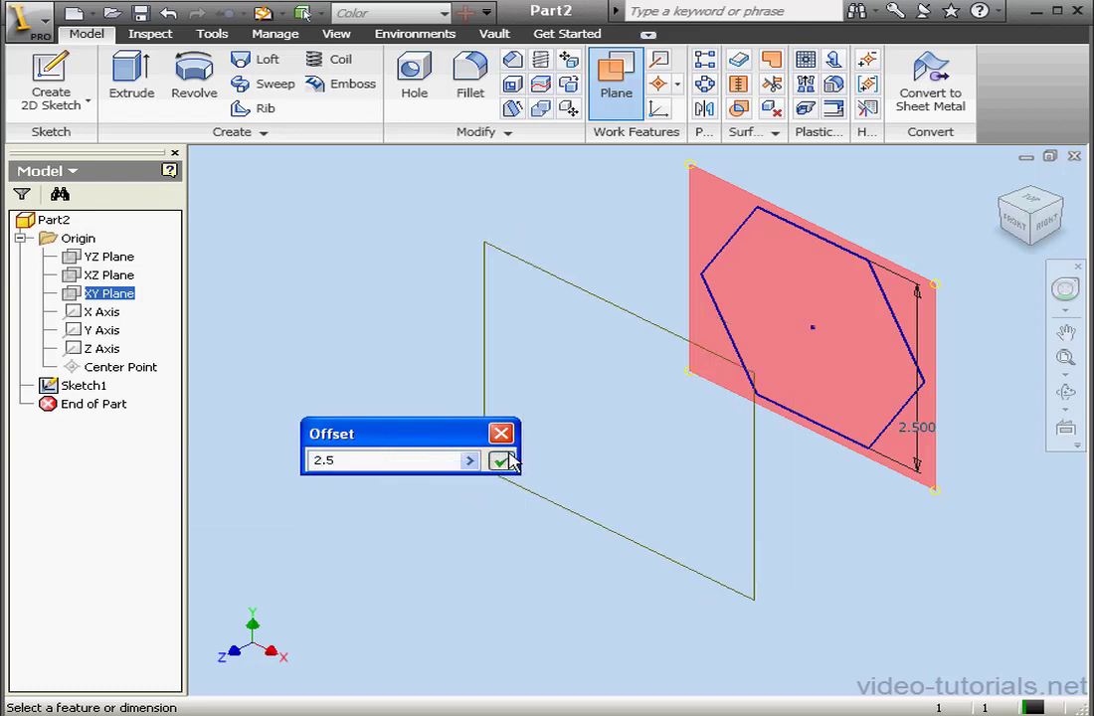
left_click(499, 459)
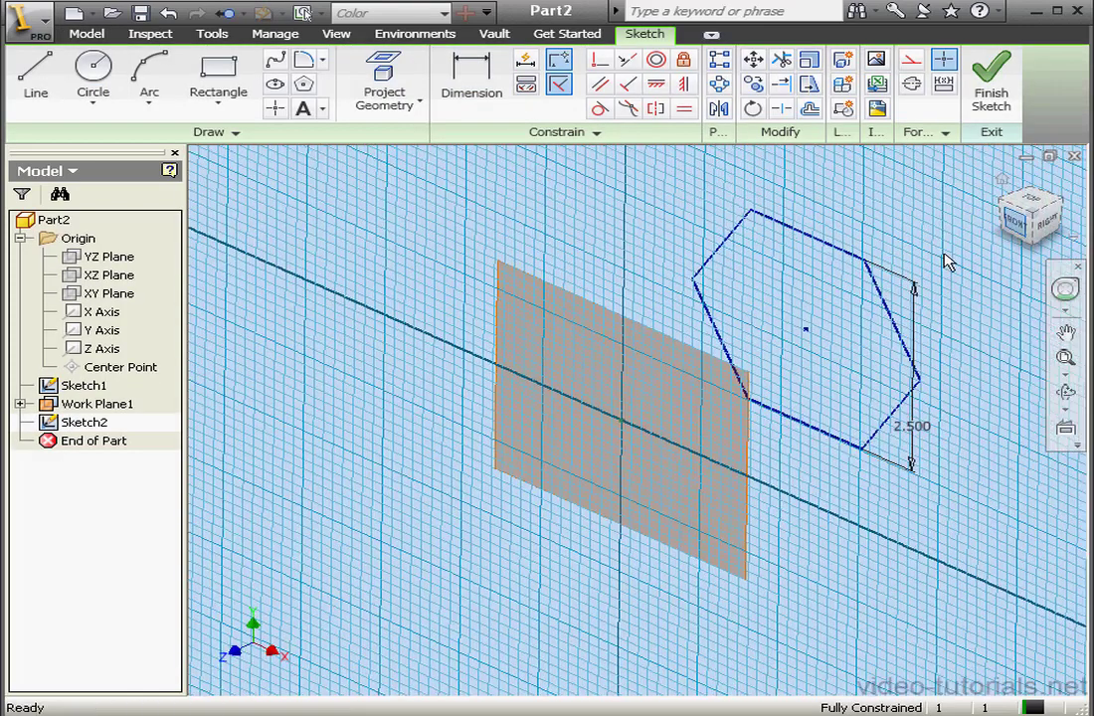
Step: Draw a constrained 6-sided polygon on the offset plane, dimension it to 2, and finish the sketch
left_click(1015, 208)
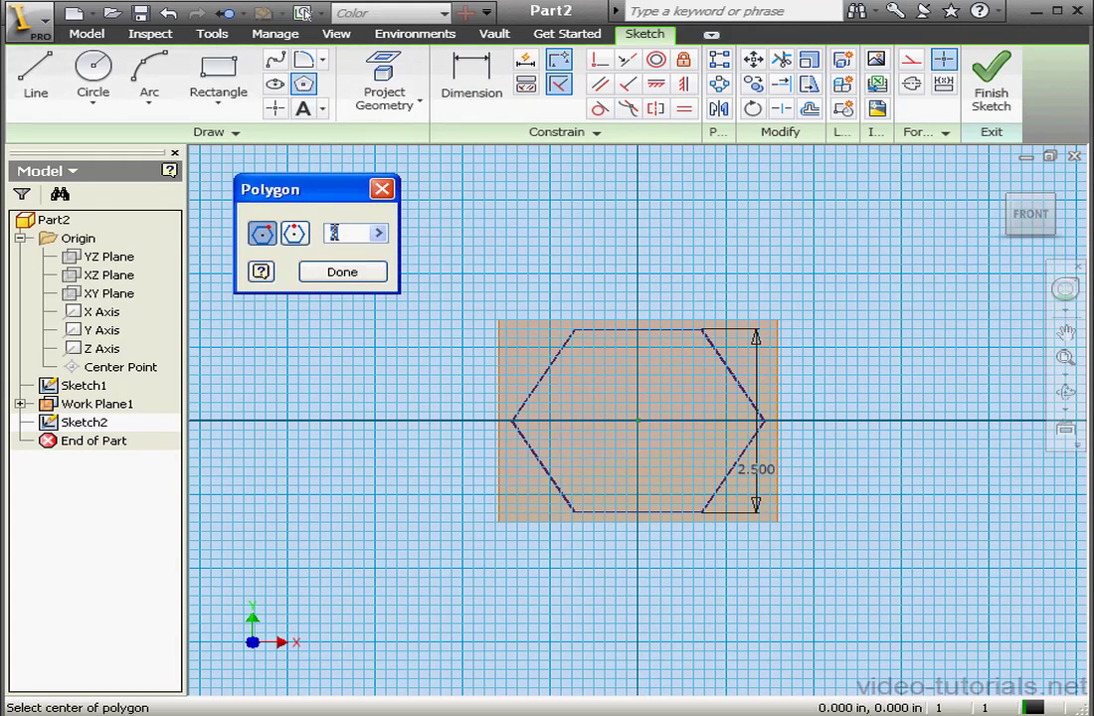
mouse_move(262, 233)
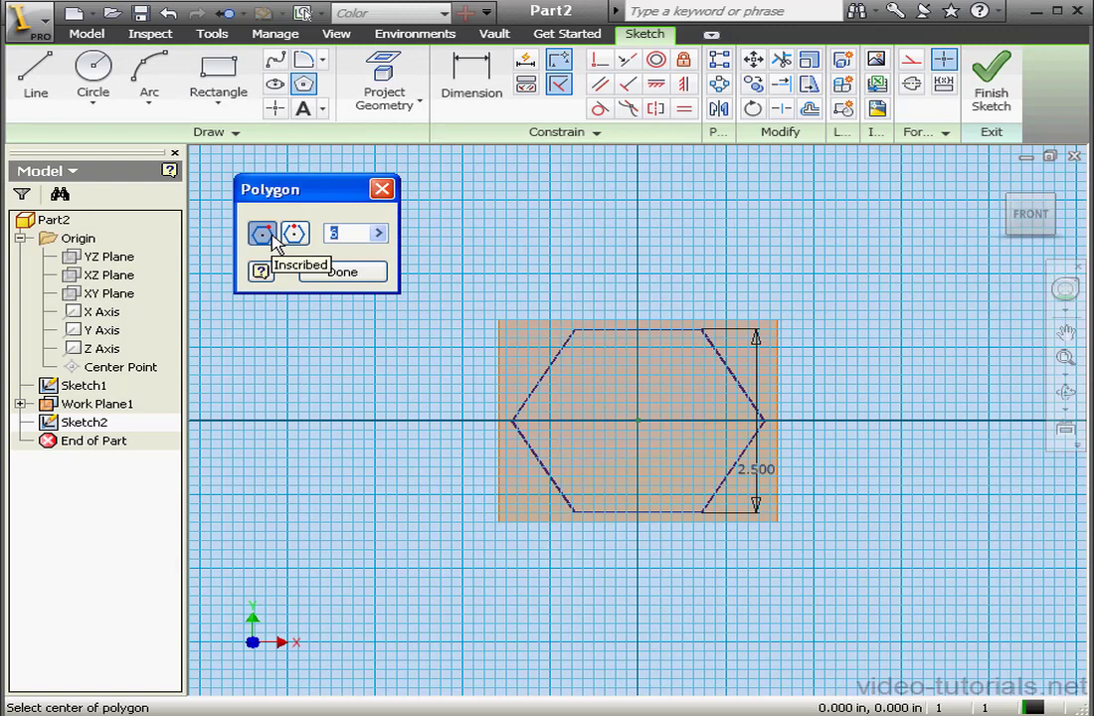
mouse_move(632, 428)
type("6")
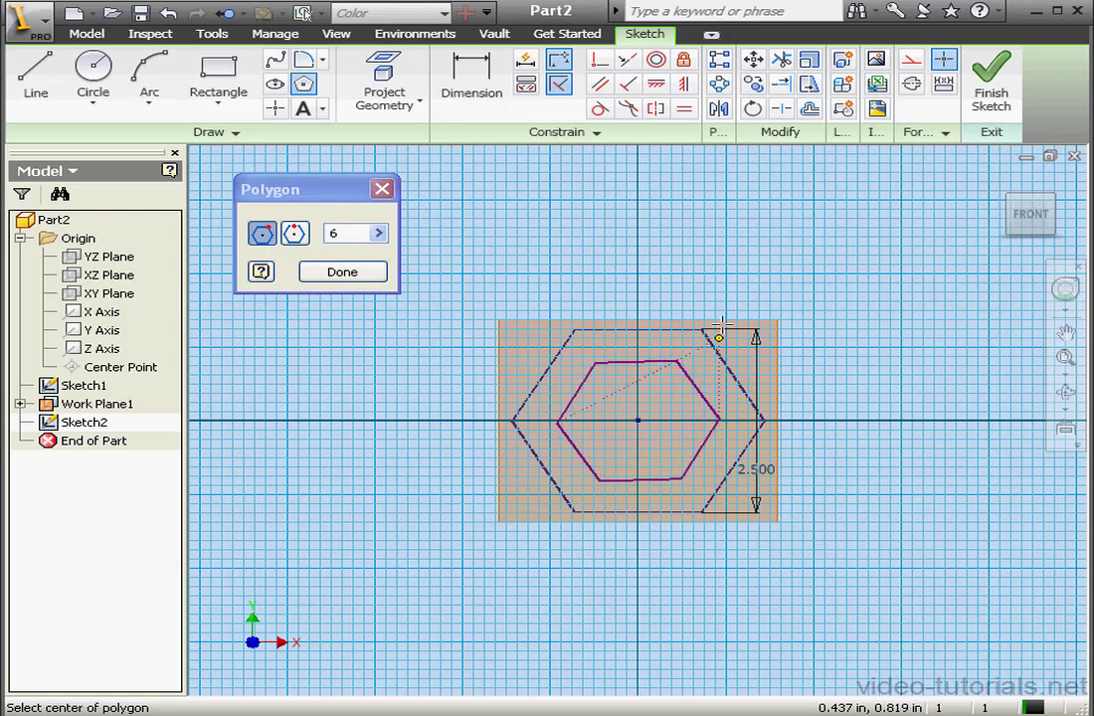
left_click(342, 270)
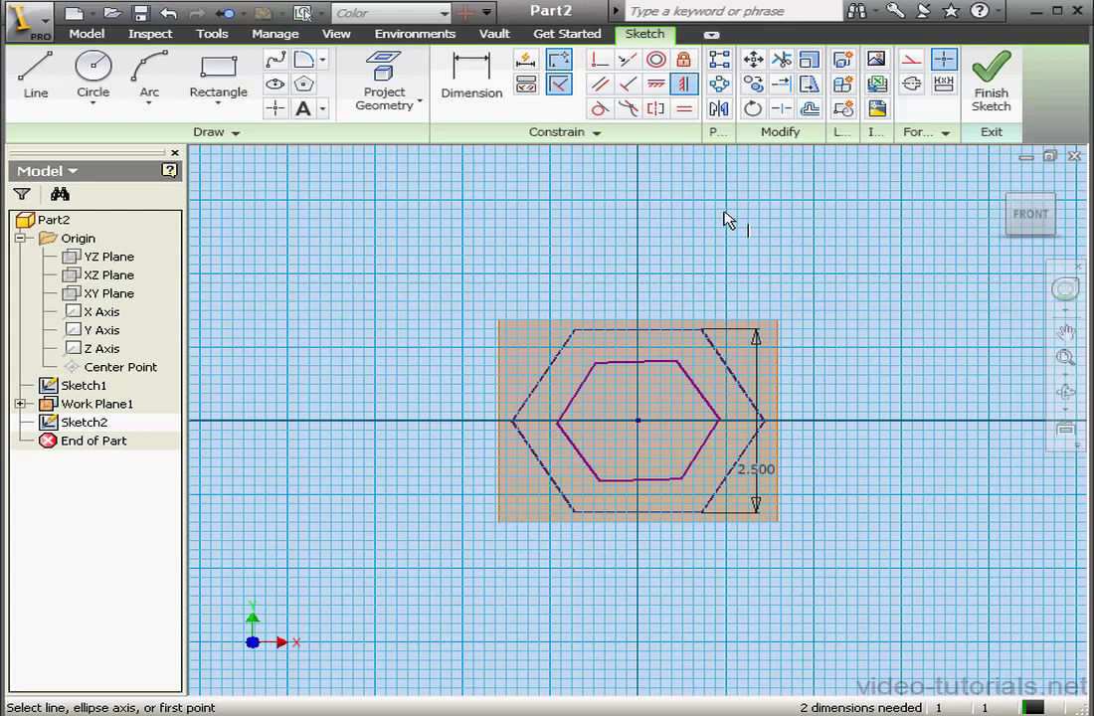
left_click(636, 421)
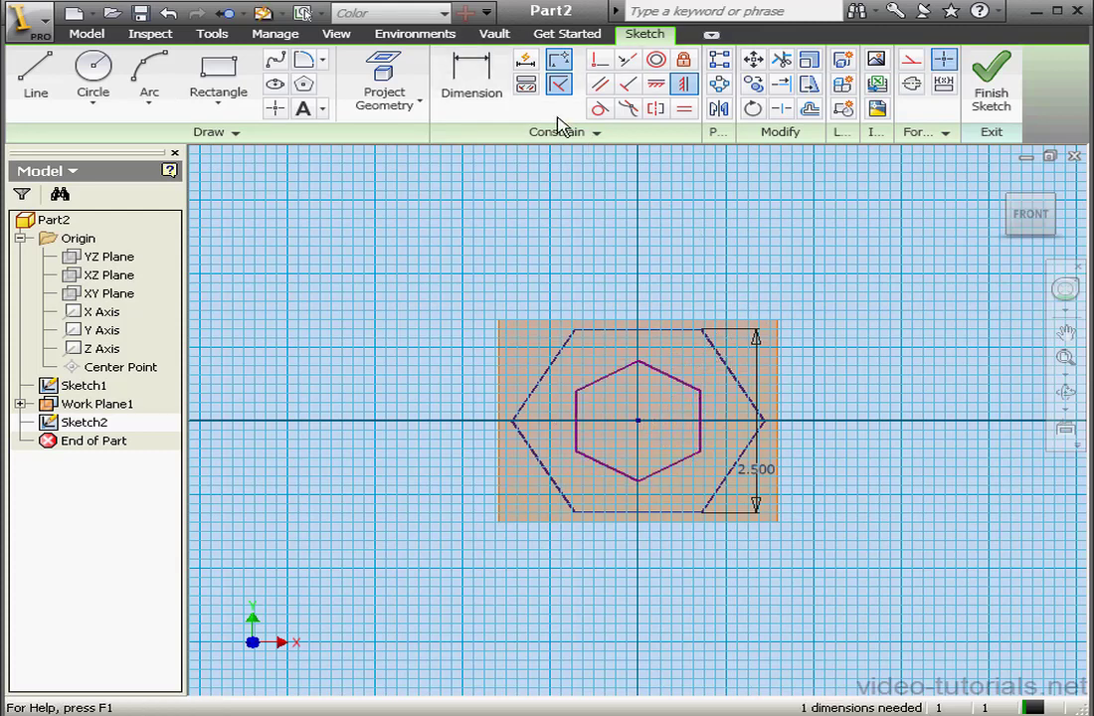
left_click(473, 76)
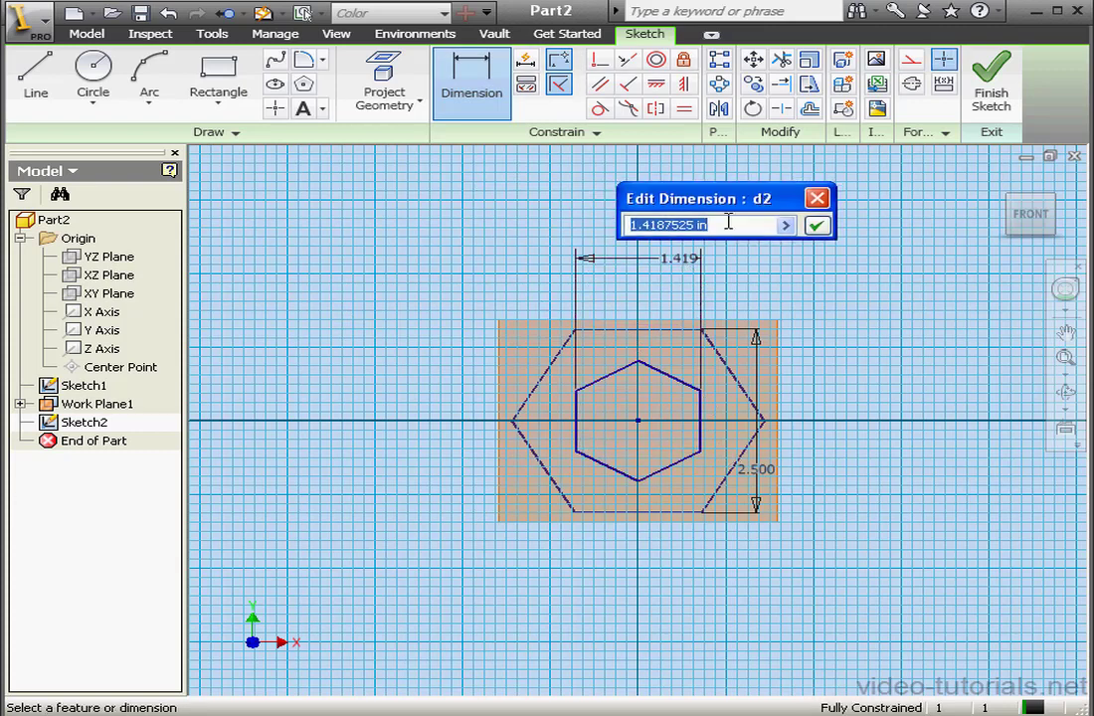
type("2")
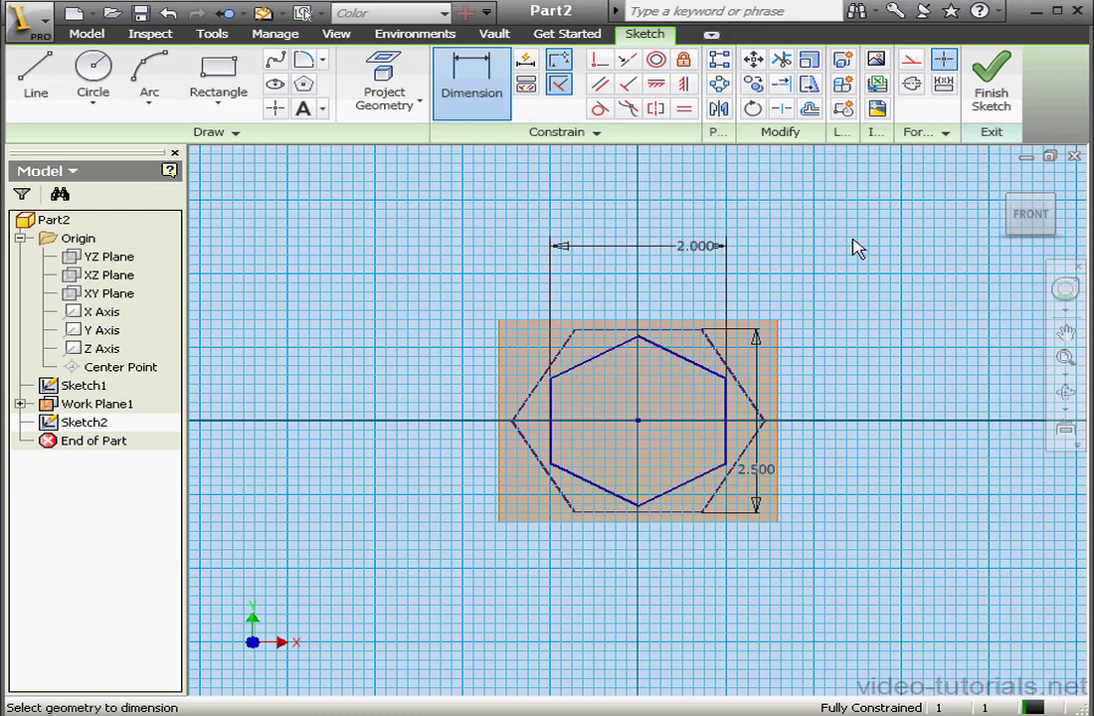
left_click(991, 78)
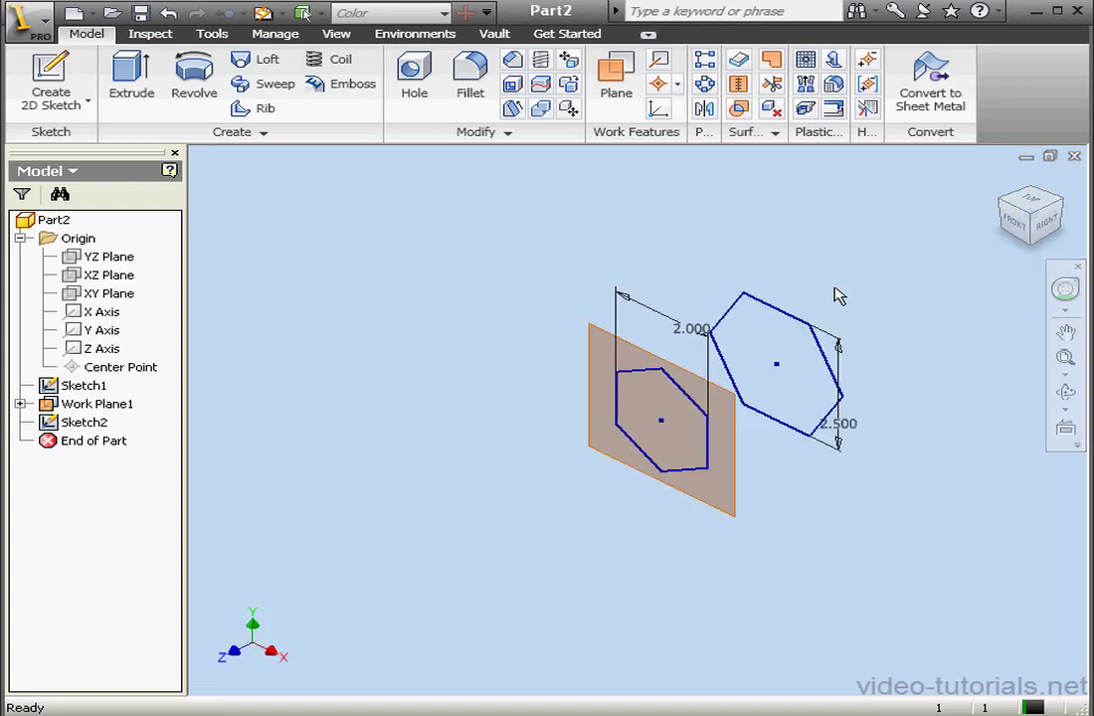
Step: Hide Work Plane1 and start a Loft with the small hexagon sketch as a section
left_click_drag(840, 295, 317, 417)
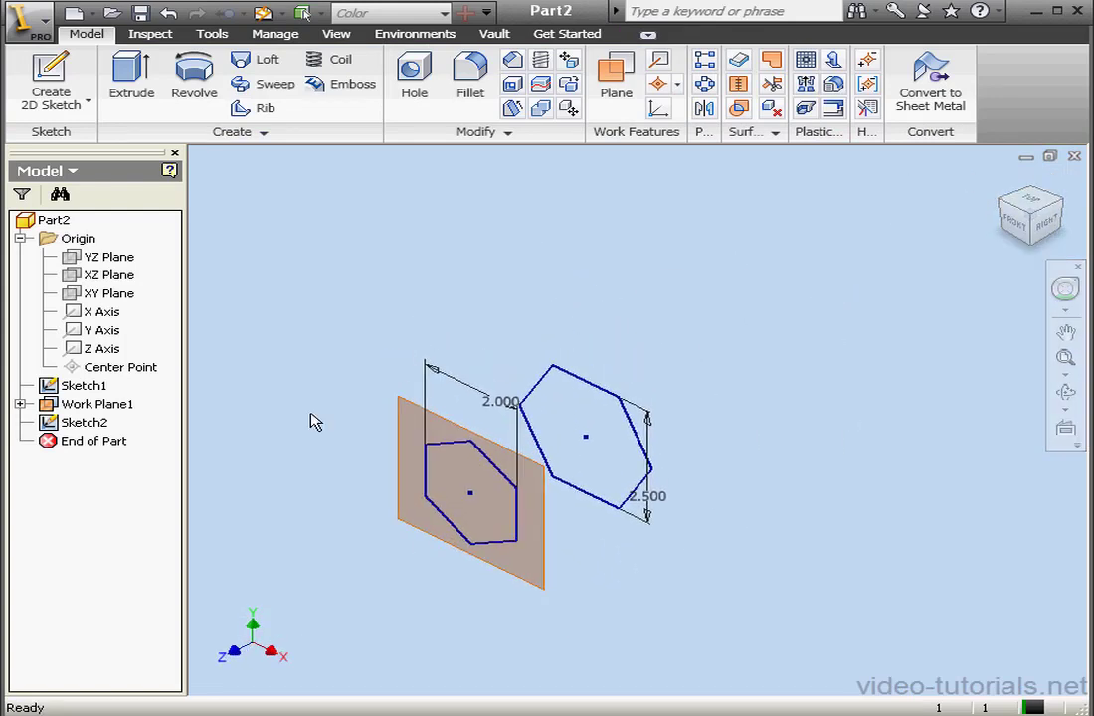
right_click(95, 404)
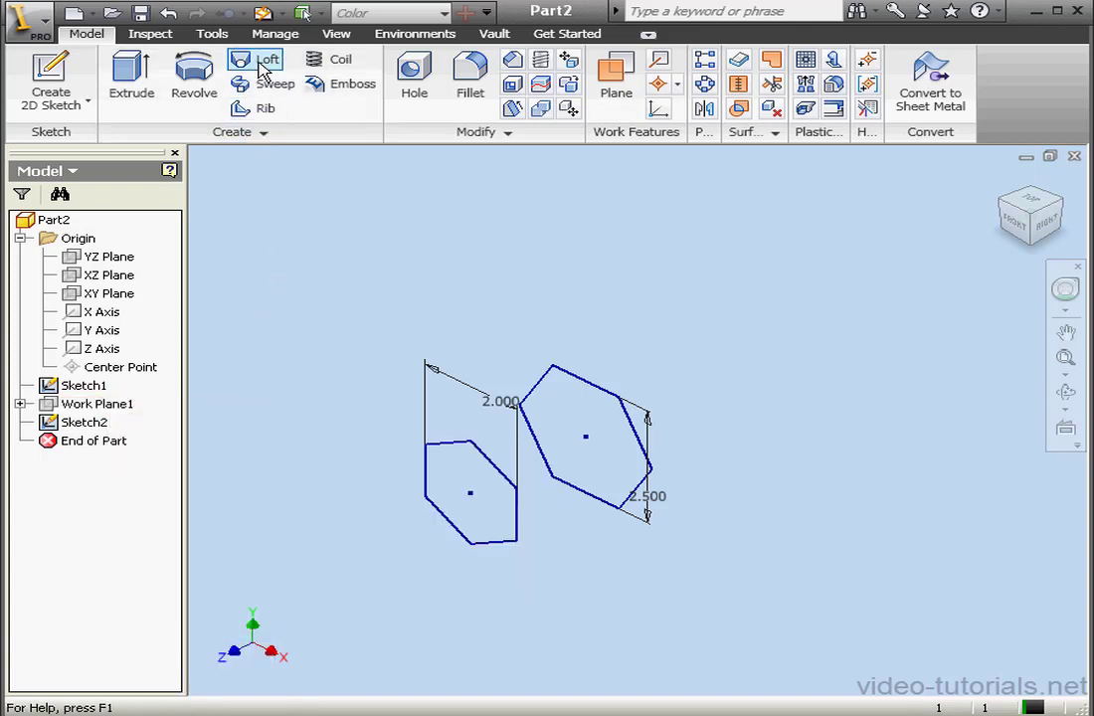
left_click(239, 59)
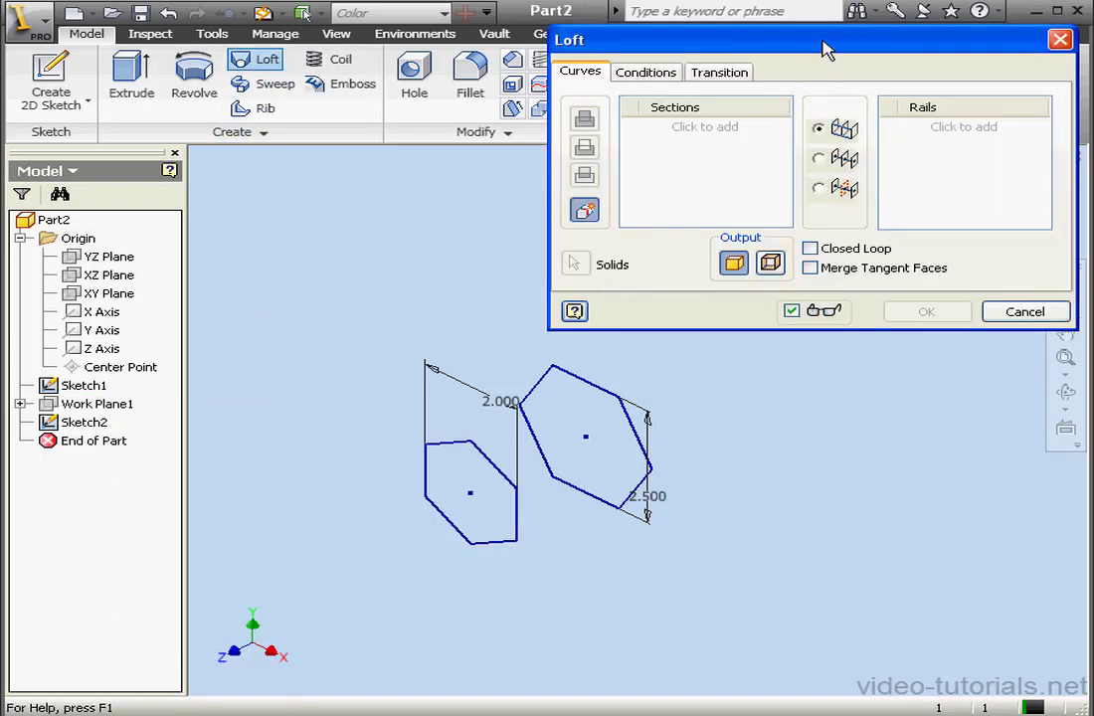
left_click(469, 493)
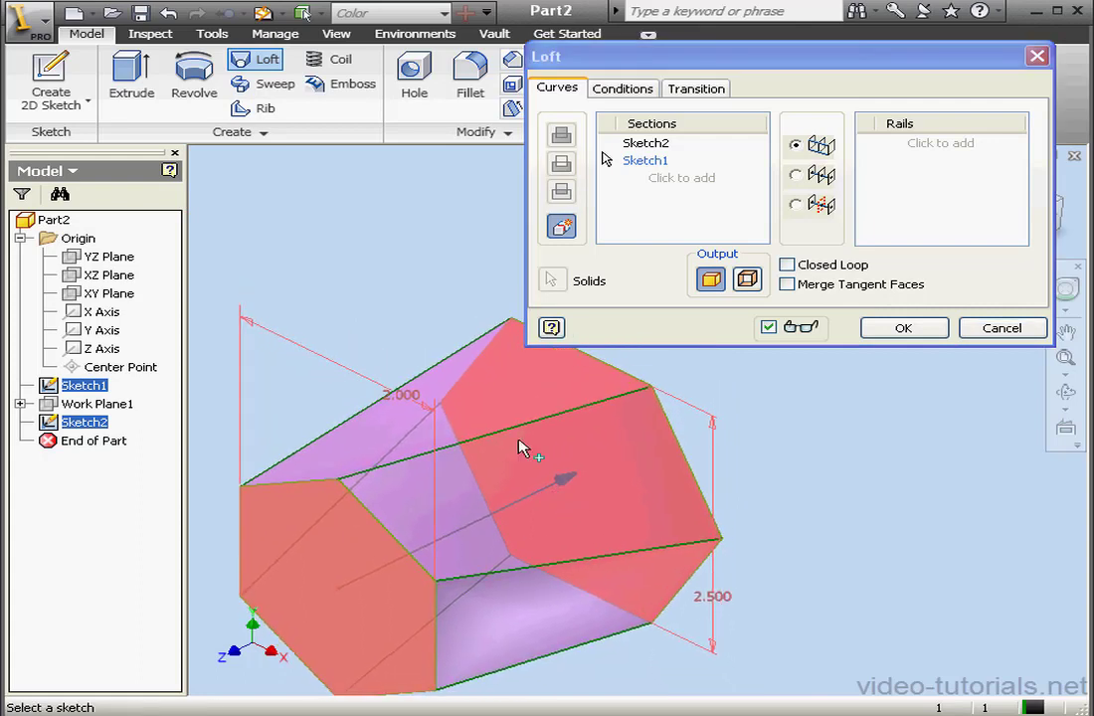
Step: Turn off Automatic Mapping in the loft's Transition settings and select Set 2 for editing
left_click(696, 88)
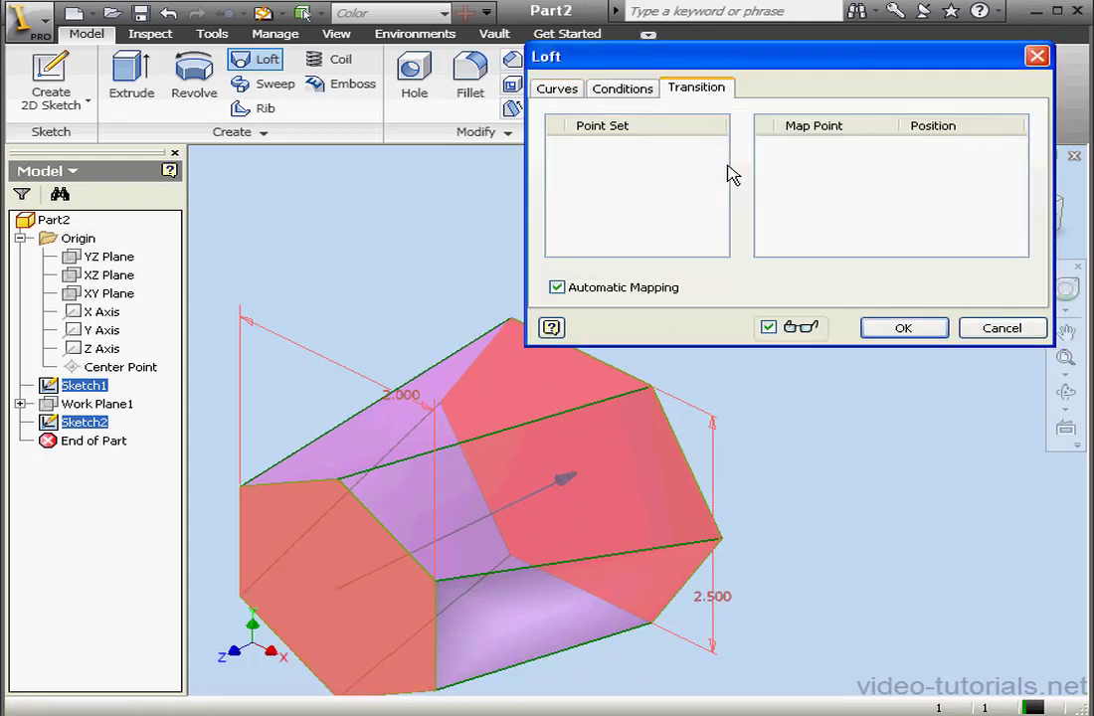
mouse_move(581, 308)
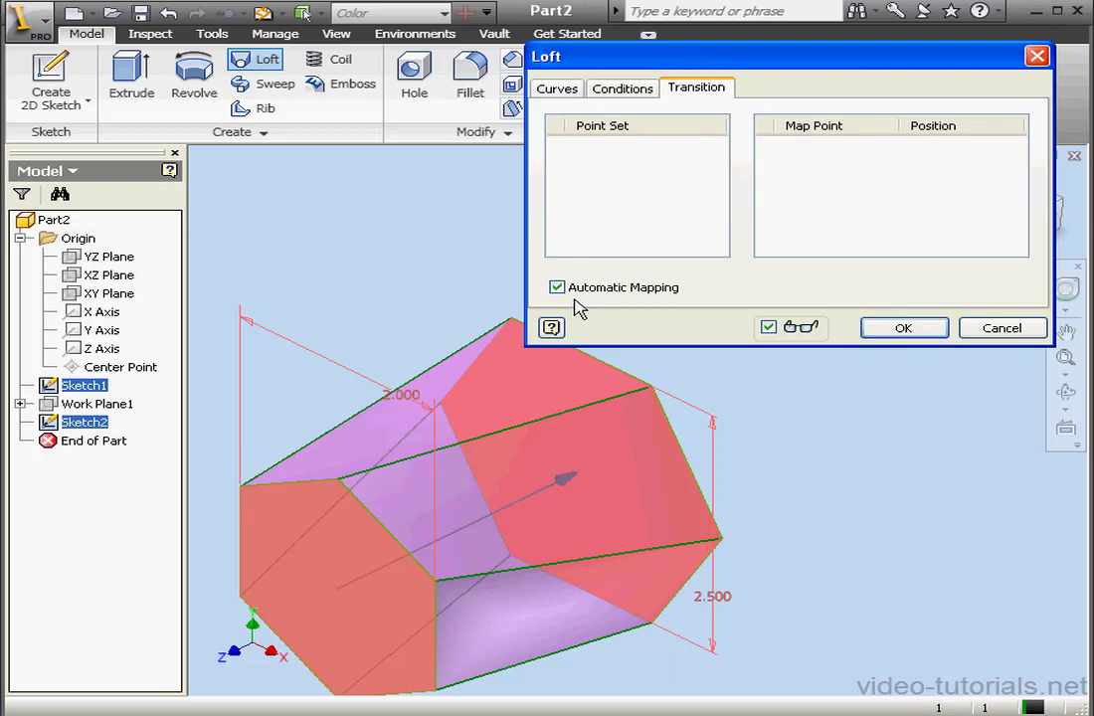
left_click(557, 286)
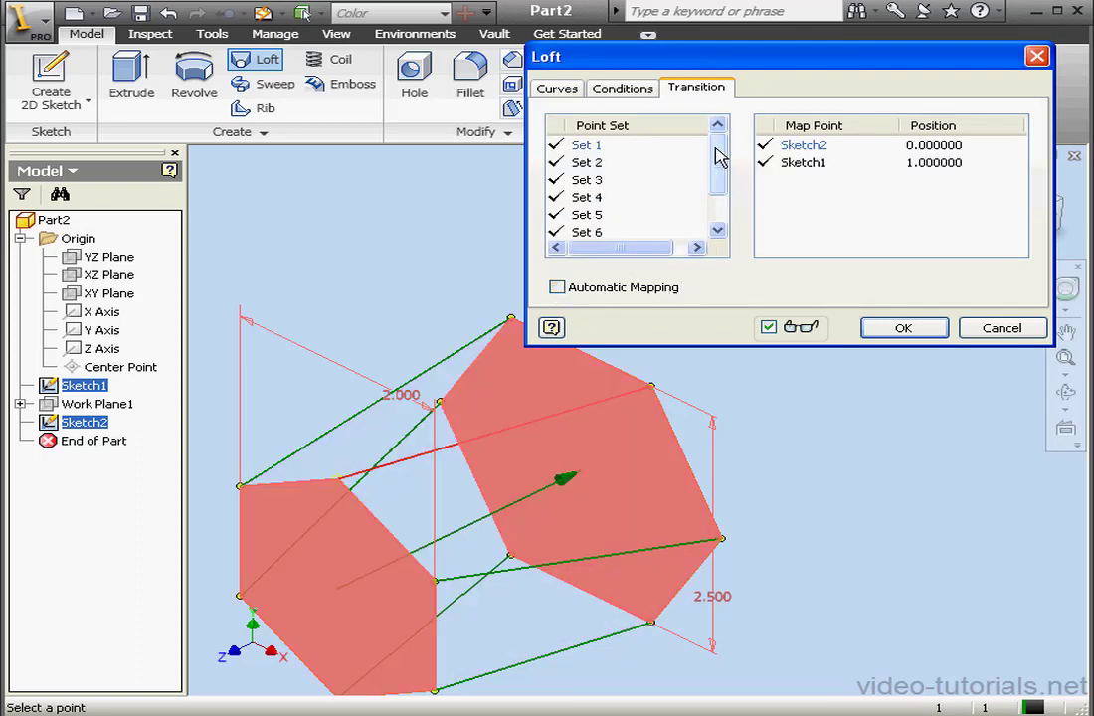
scroll("down", 3)
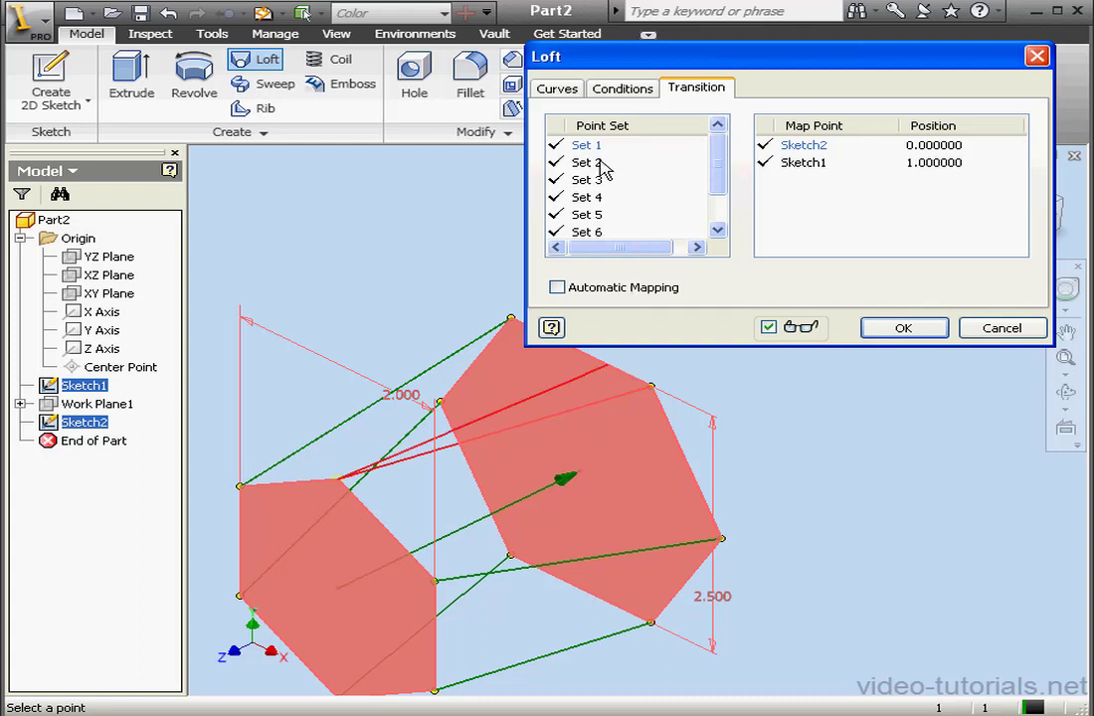
left_click(585, 163)
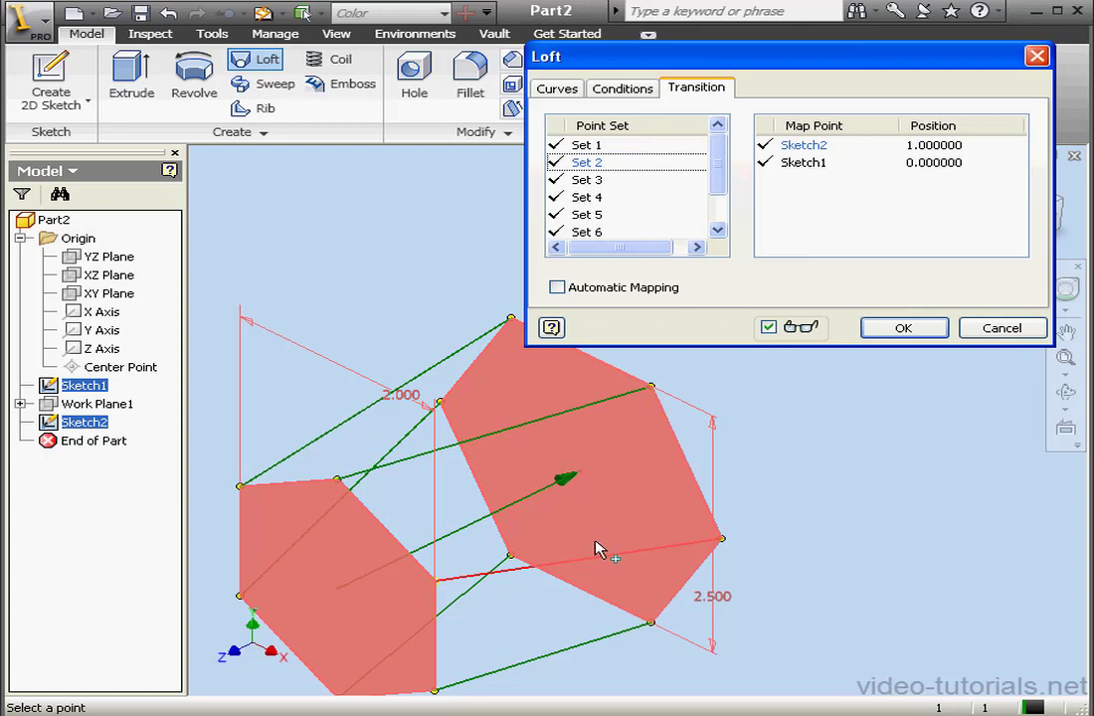
mouse_move(772, 513)
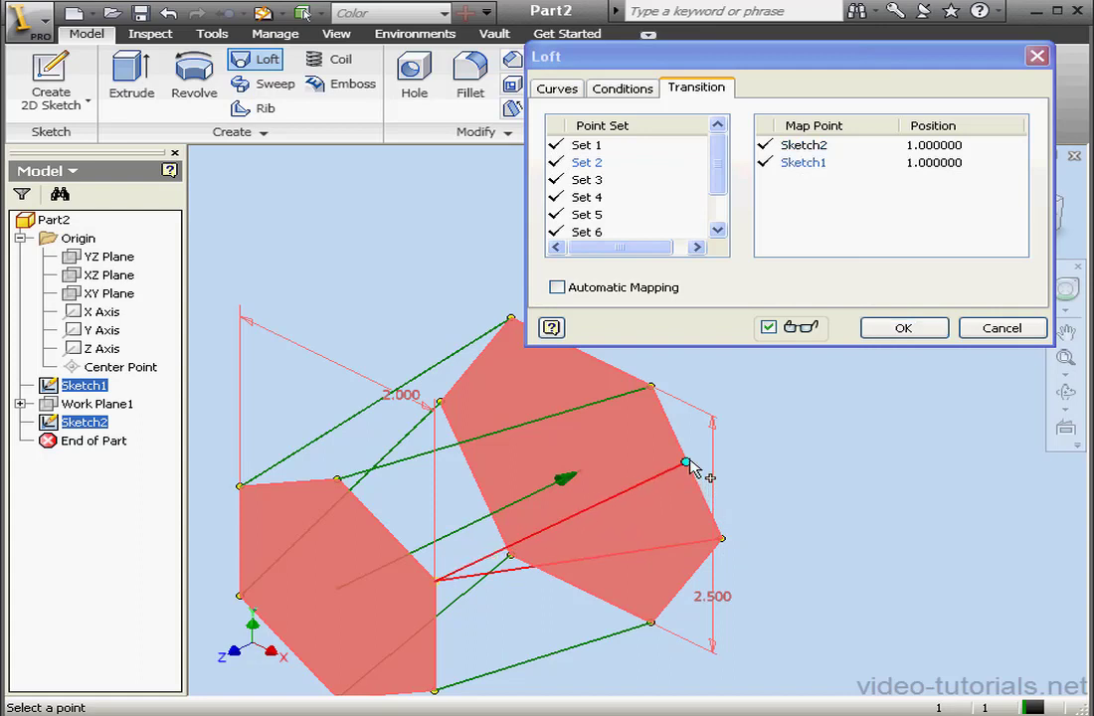
Step: Set Set 2's Sketch1 map point position to 0.750000, adjust the Sketch2 point, and complete the loft
left_click_drag(686, 462, 692, 470)
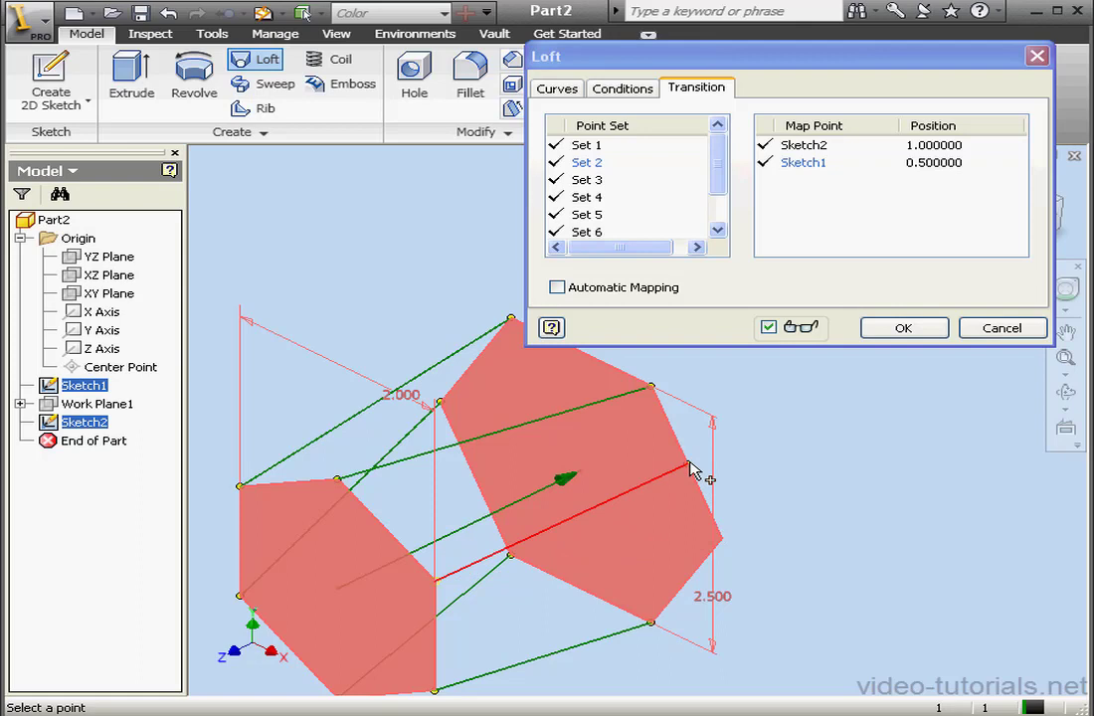
left_click(935, 163)
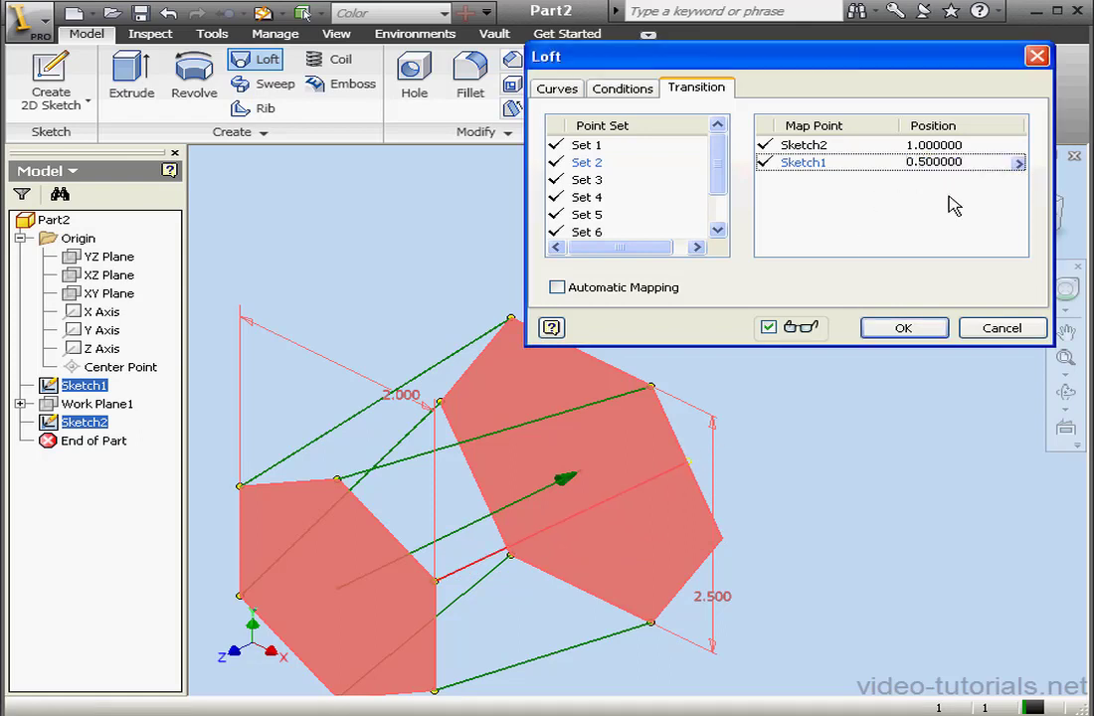
type("0.750000")
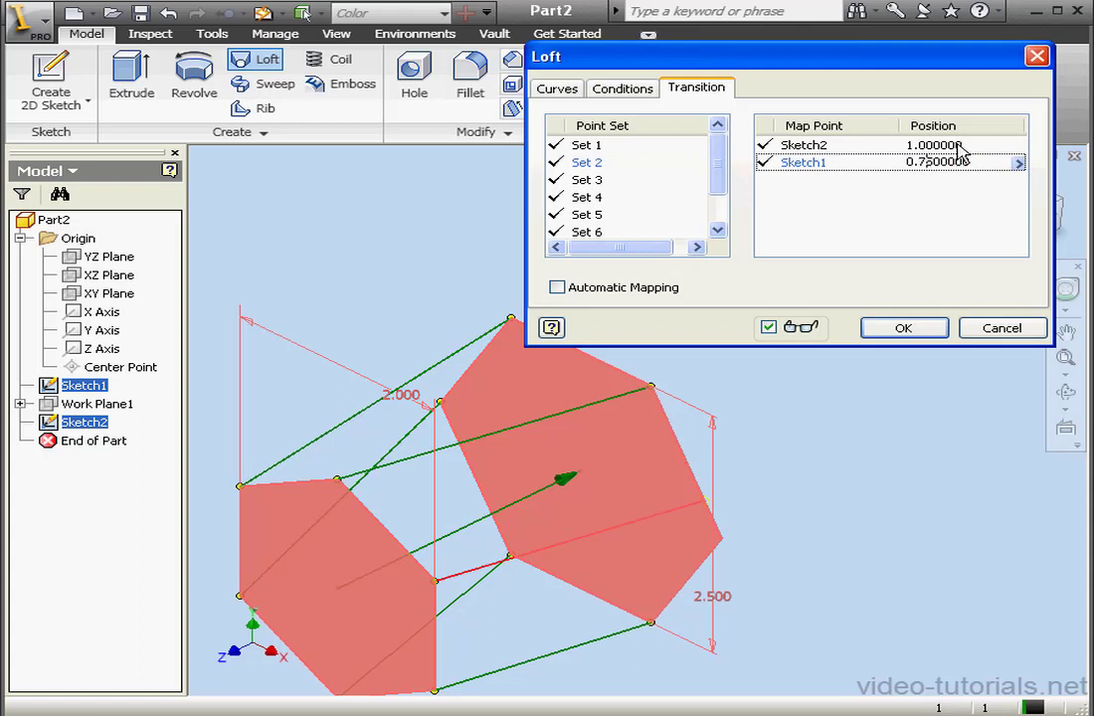
left_click(934, 144)
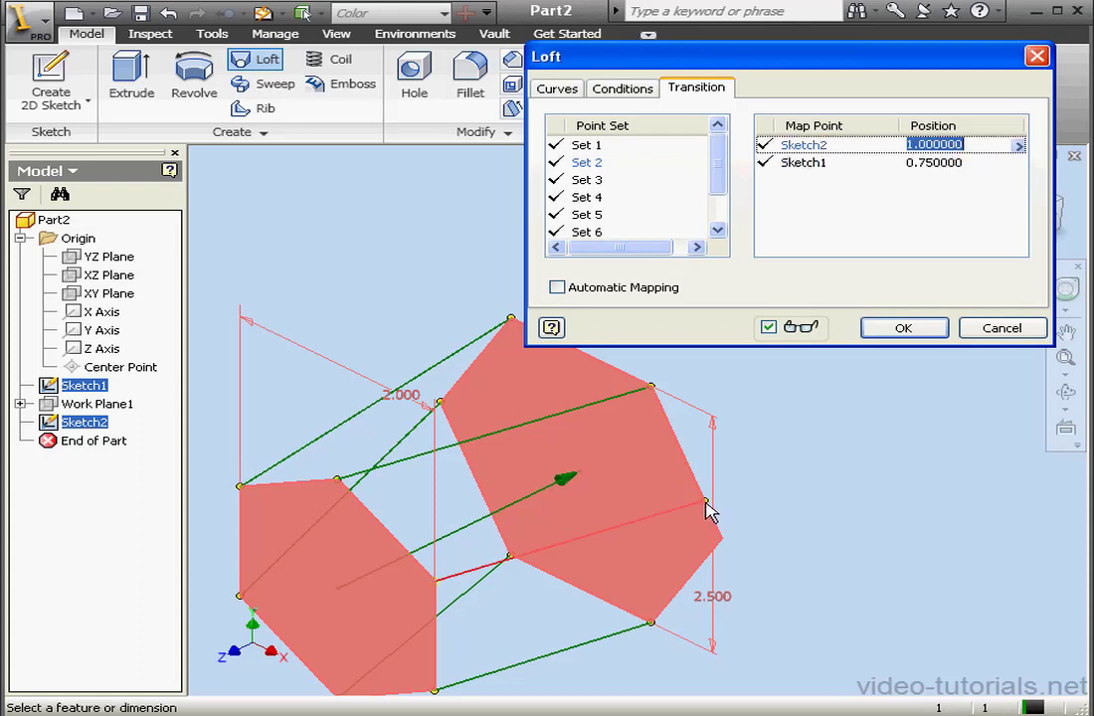
mouse_move(774, 491)
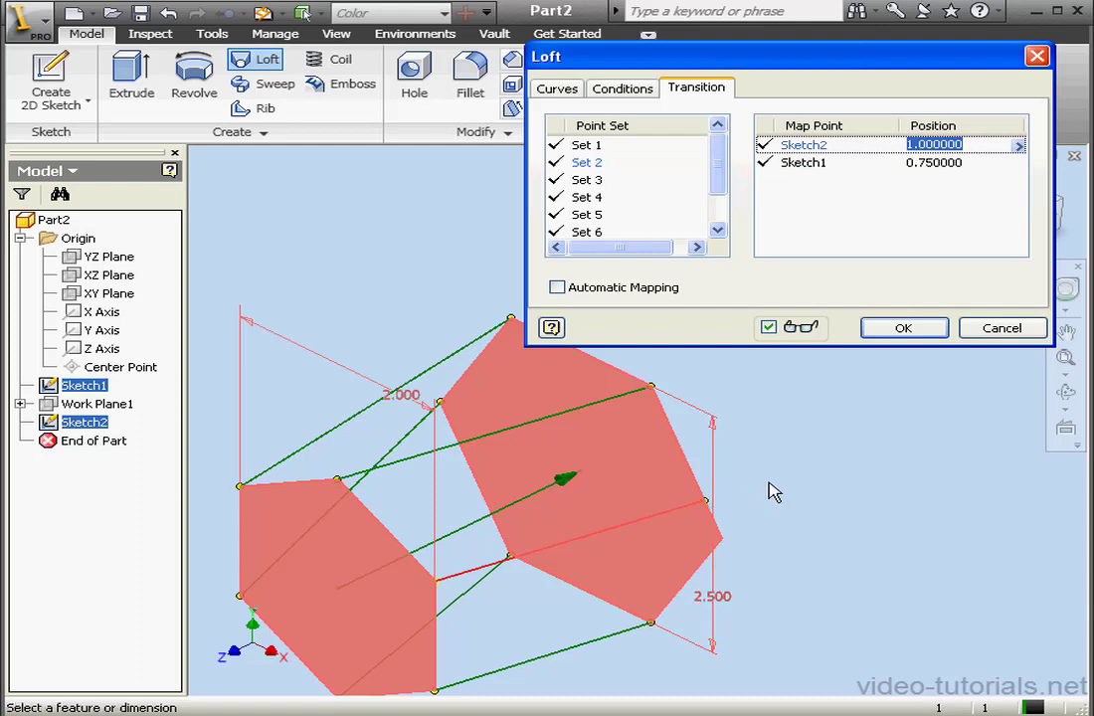
mouse_move(402, 549)
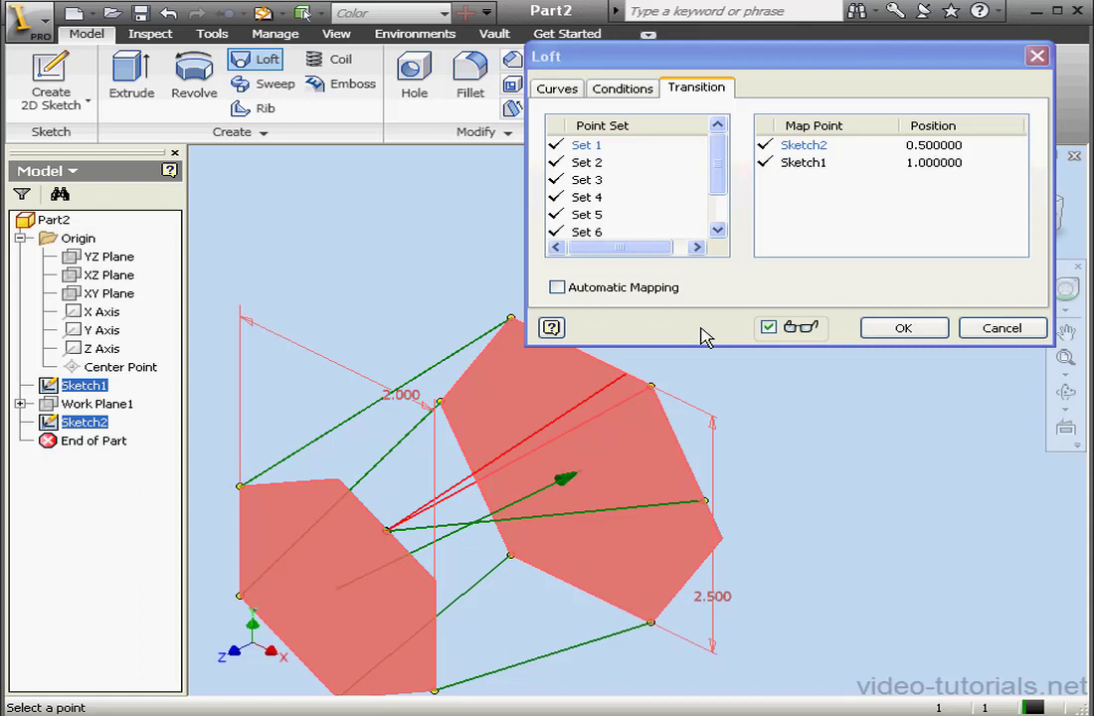
mouse_move(764, 287)
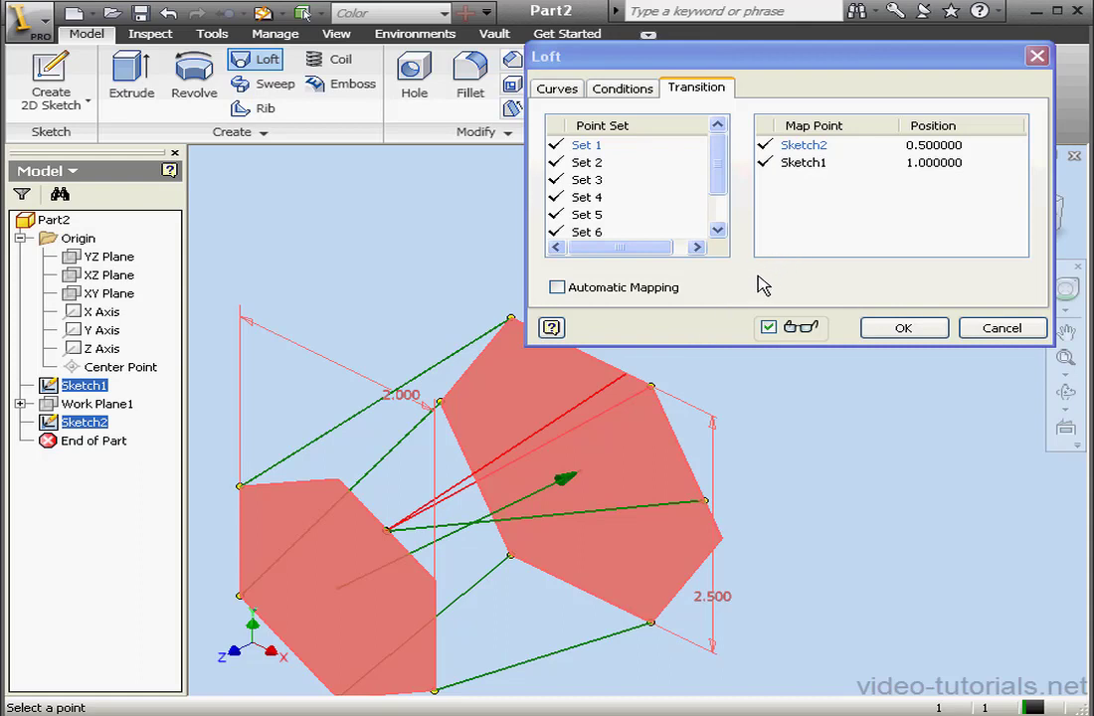
mouse_move(748, 289)
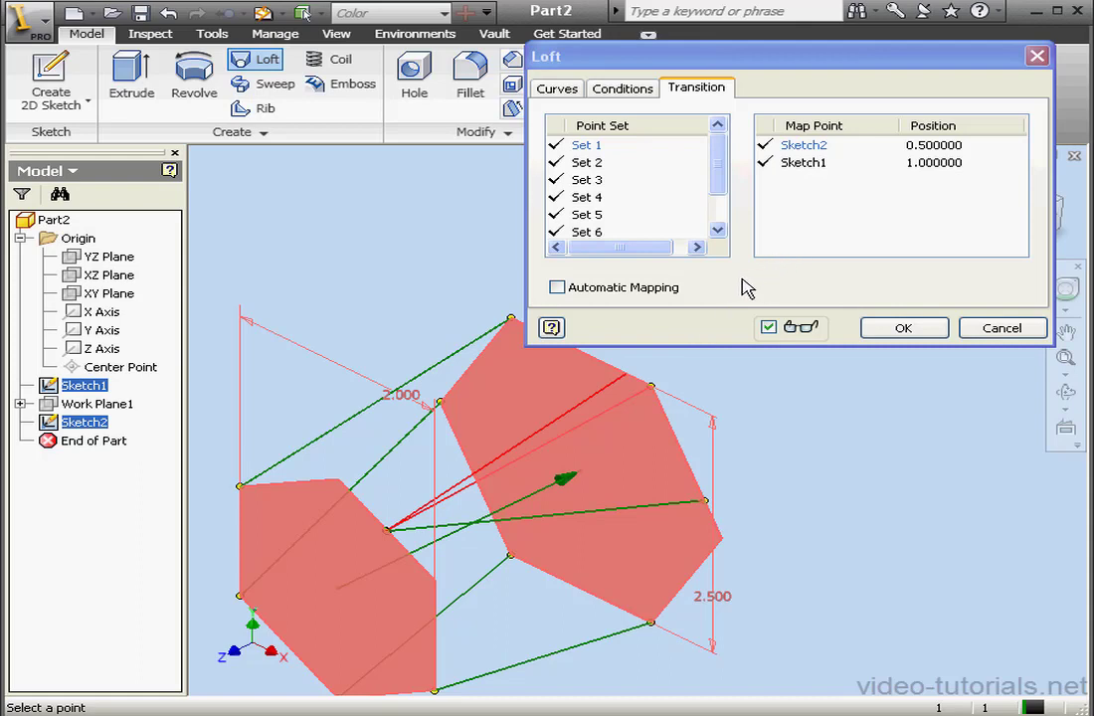
mouse_move(692, 271)
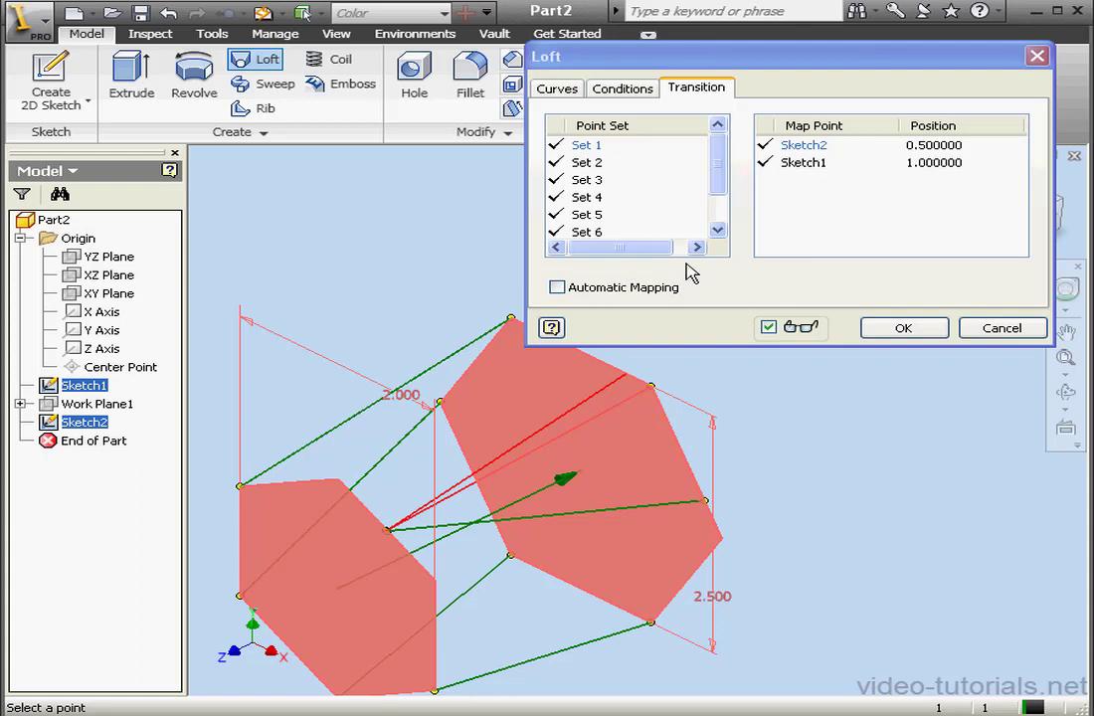
left_click(903, 326)
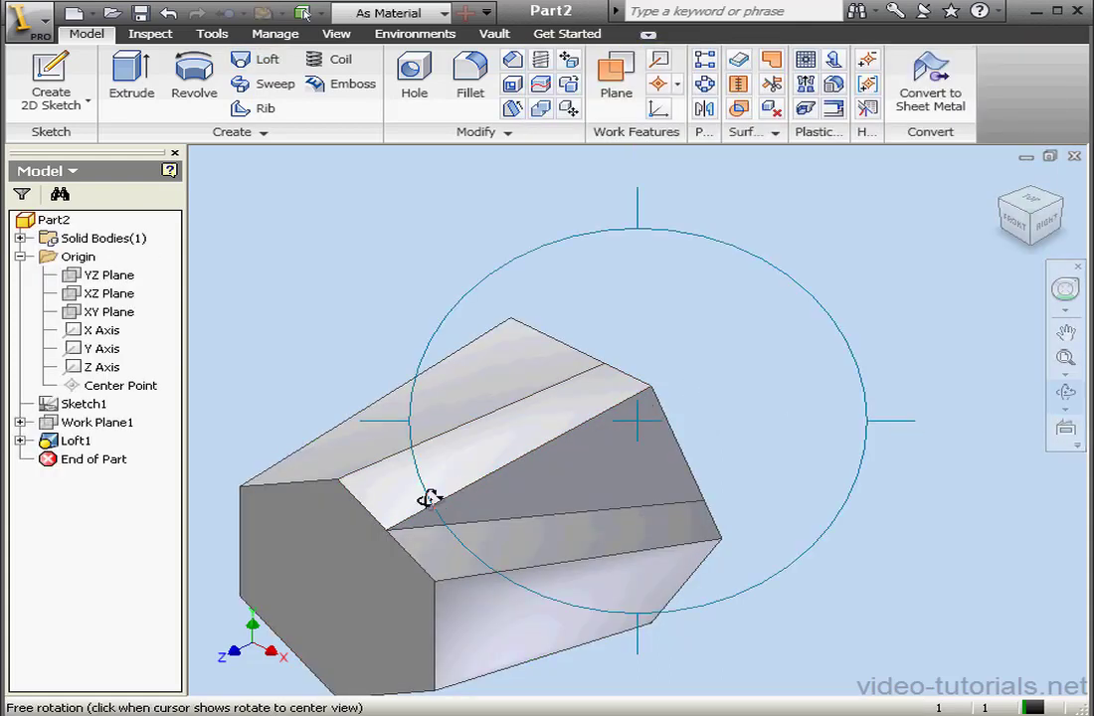
left_click_drag(429, 497, 453, 489)
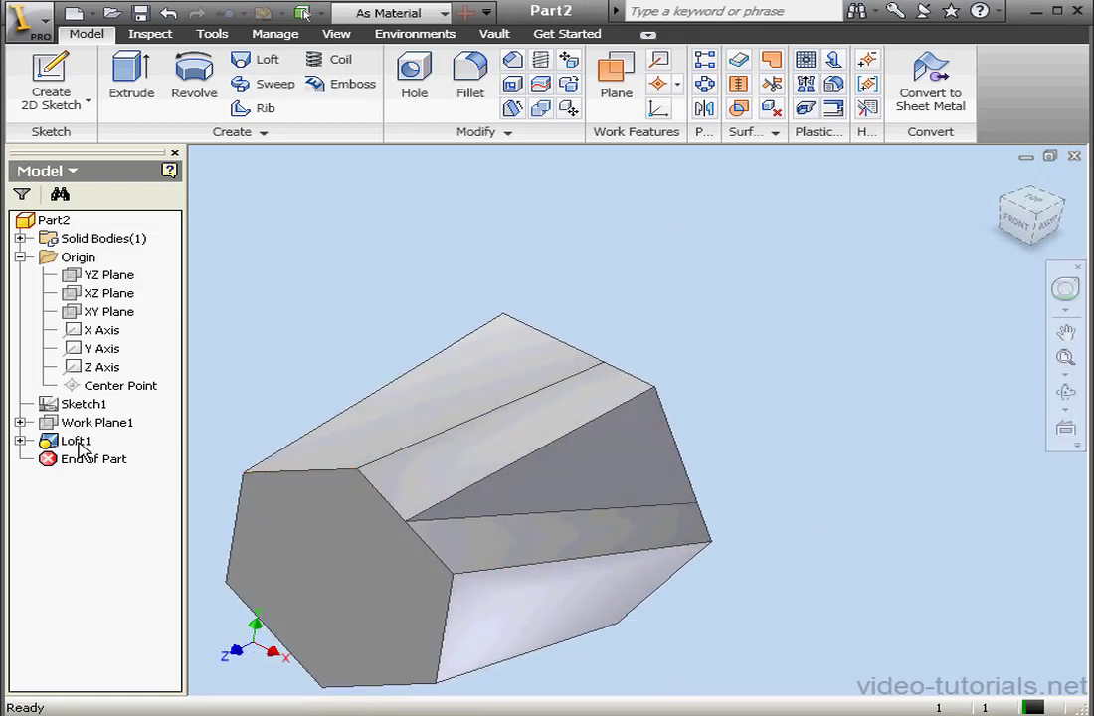
Step: Re-edit Loft1's transition mapping to one set with Sketch1's point at 0.024573 and apply it
double_click(78, 439)
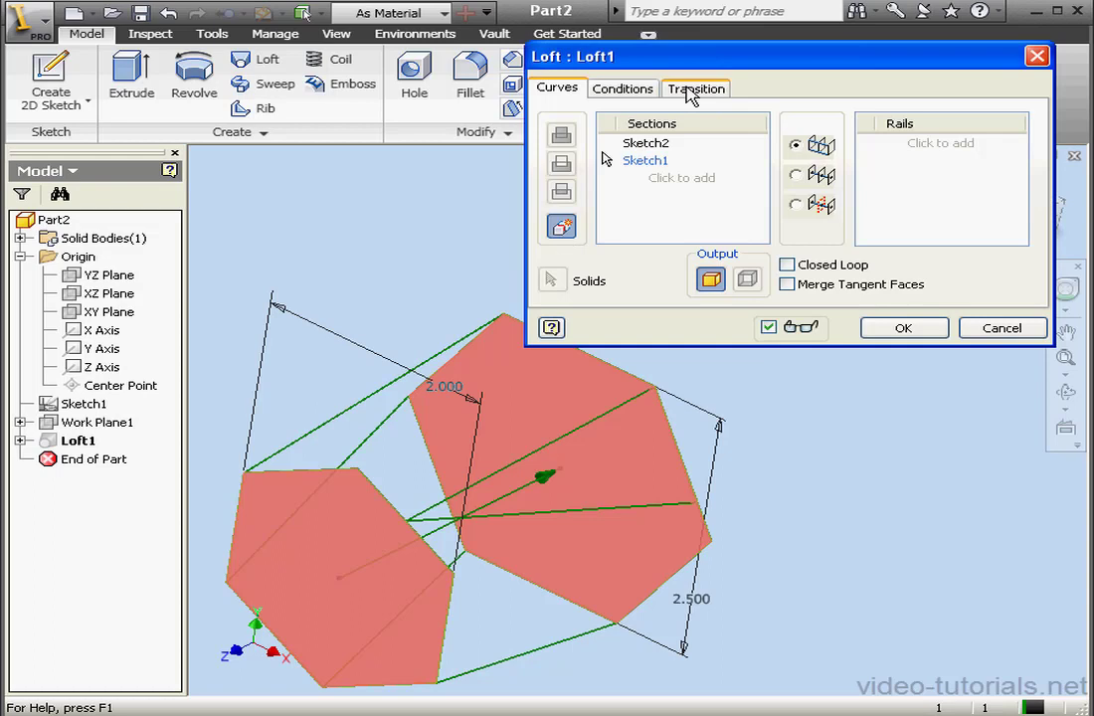
left_click(696, 87)
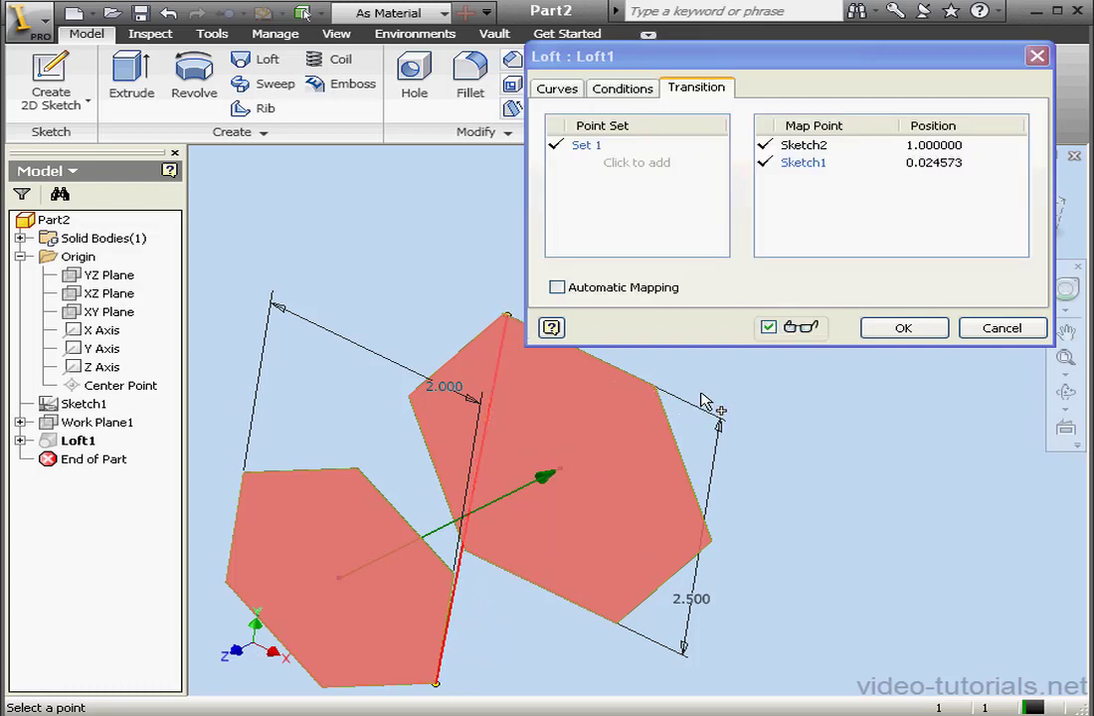
mouse_move(922, 163)
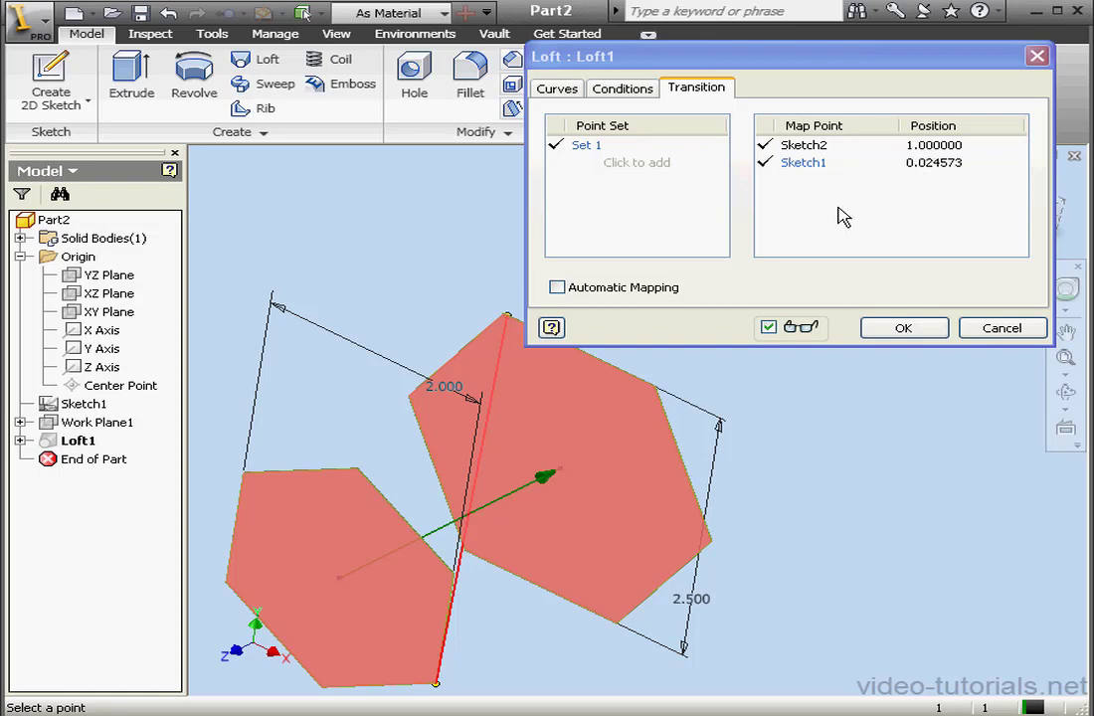
mouse_move(504, 506)
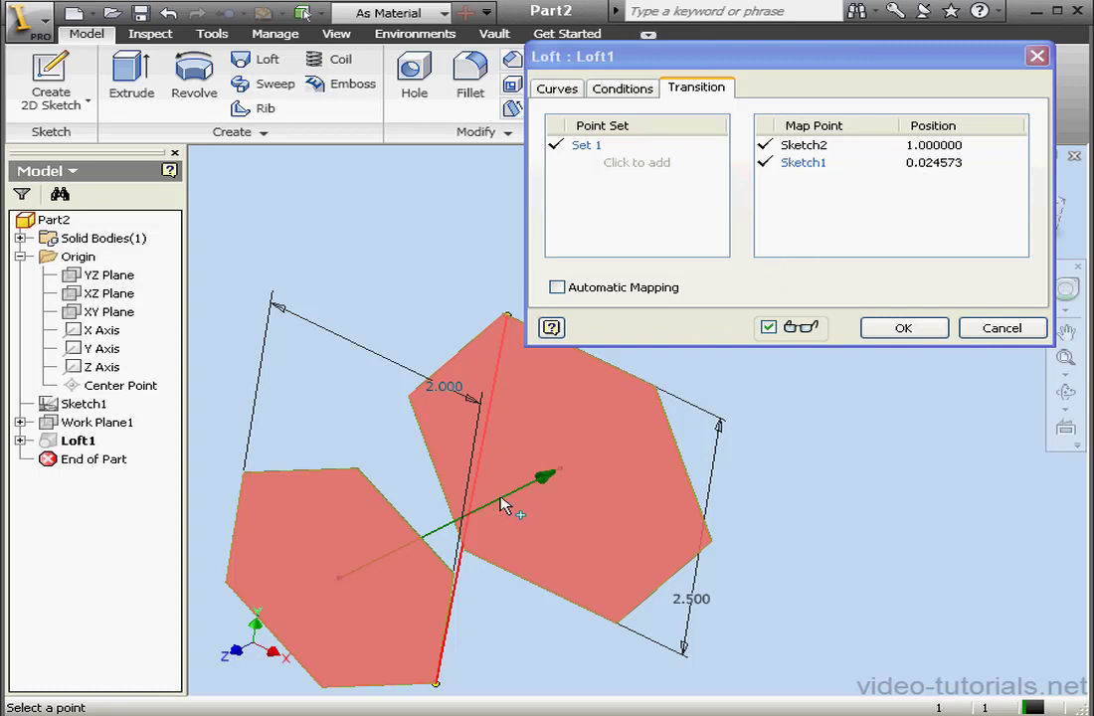
mouse_move(441, 541)
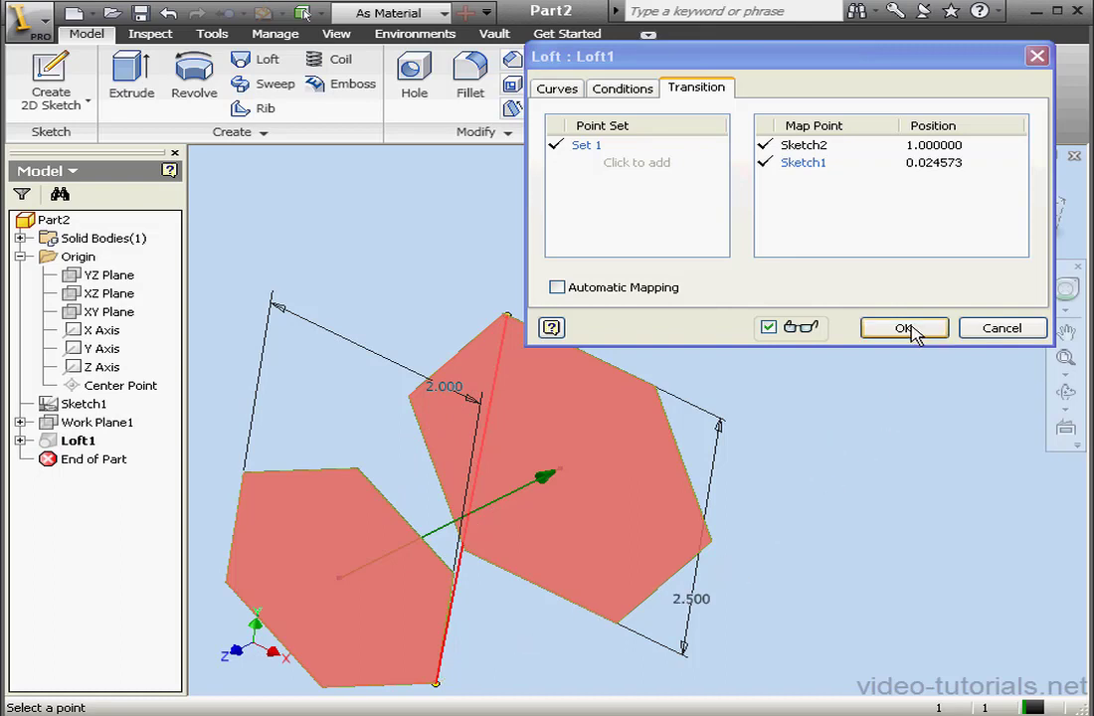
left_click(903, 329)
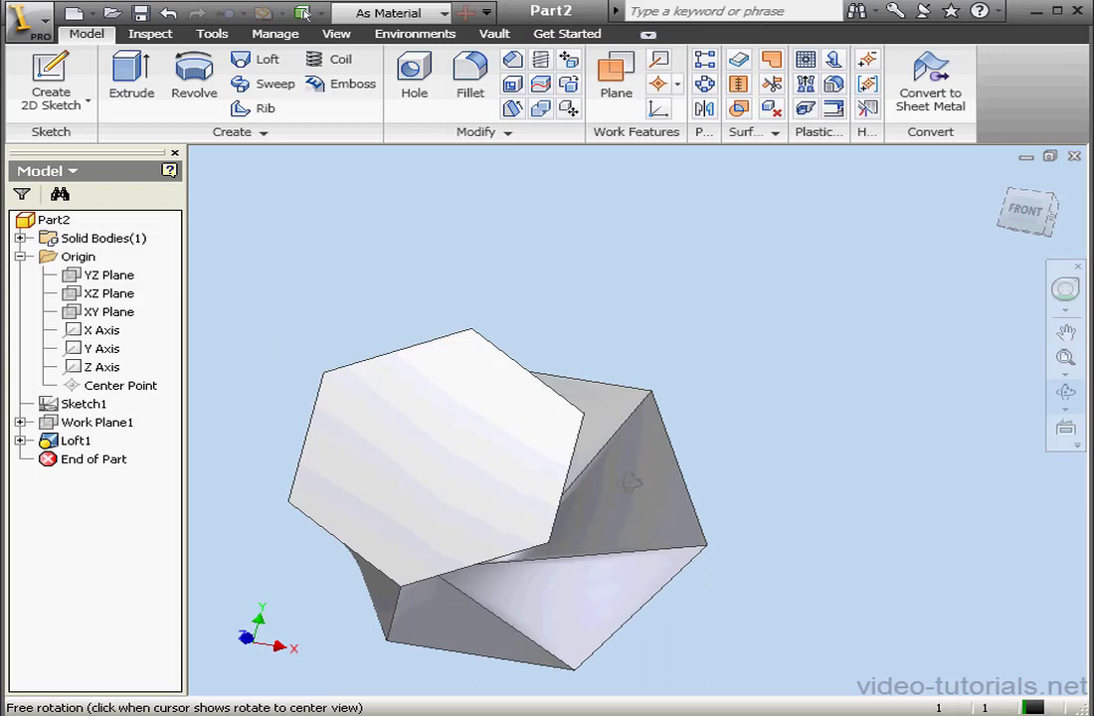
Step: Orbit to view the twisted faces and reopen Loft1 for editing
left_click_drag(627, 484, 609, 473)
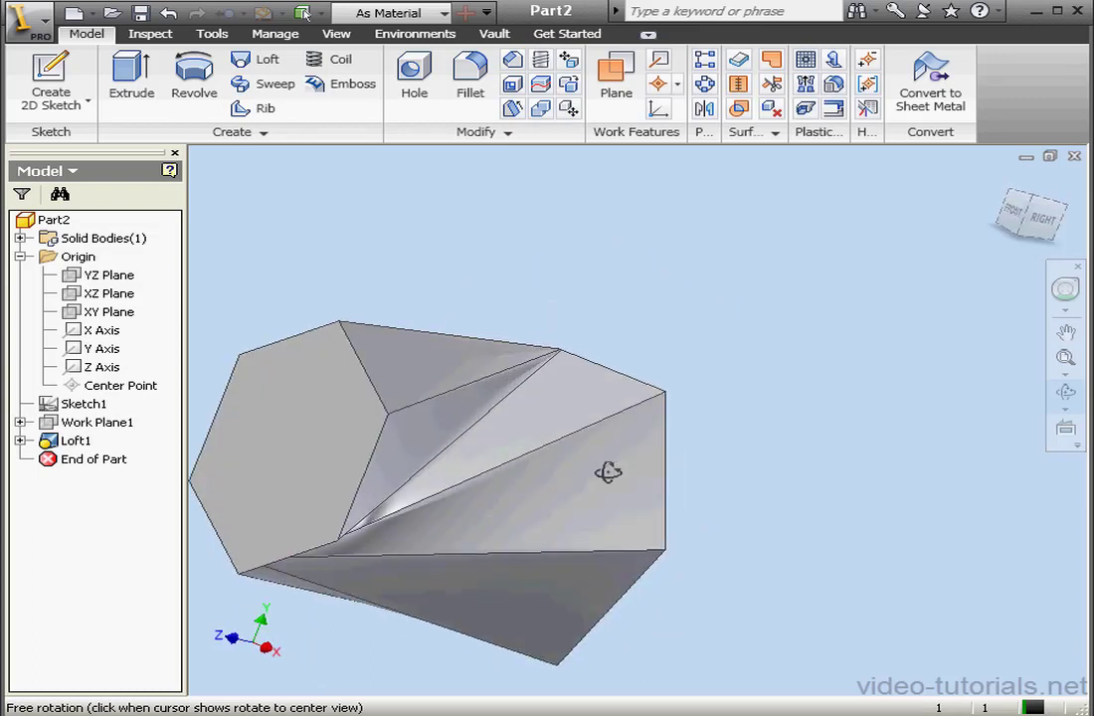
left_click(75, 442)
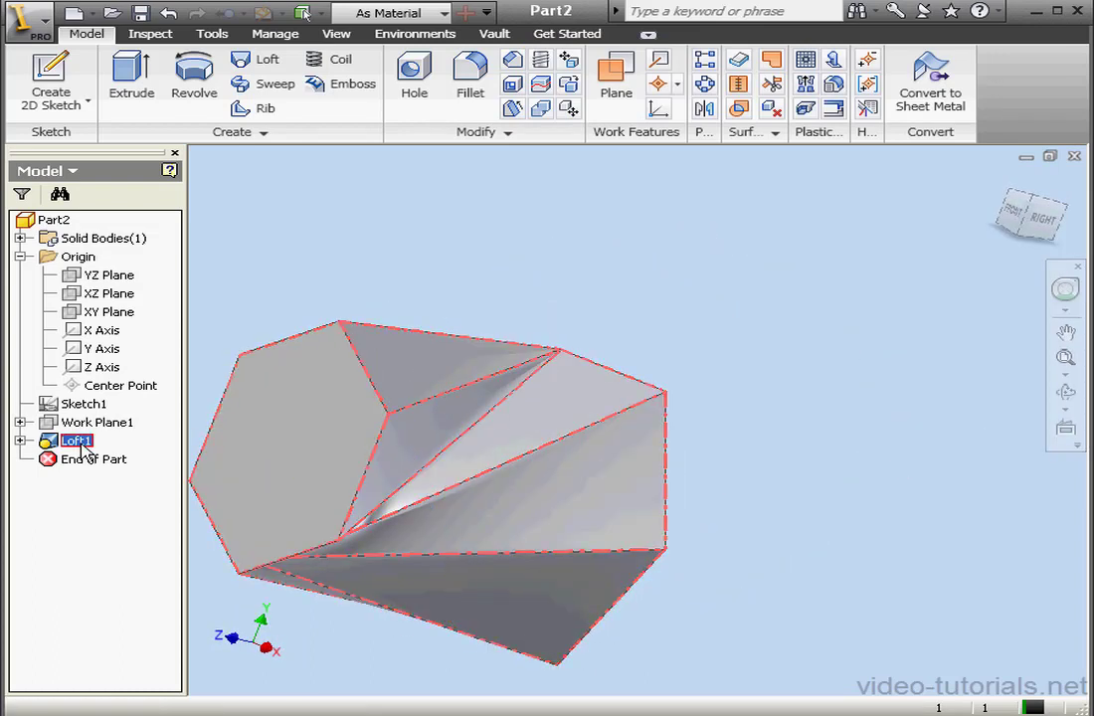
double_click(76, 442)
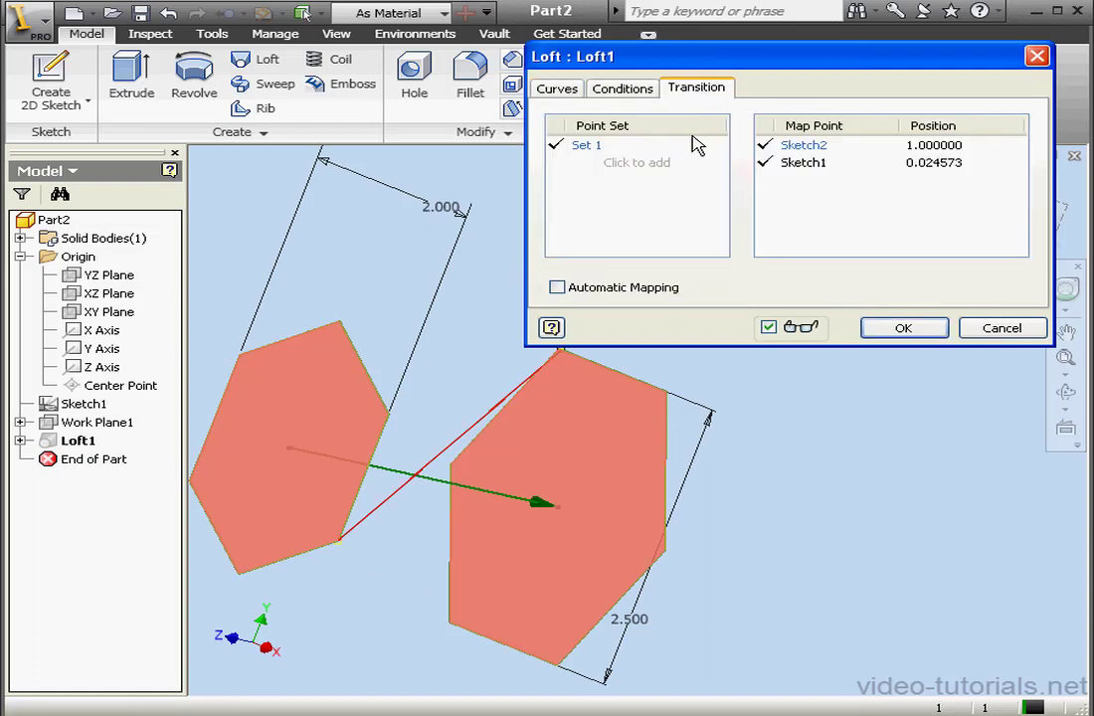
Step: Delete Set 1 so the loft is untwisted, apply it, and reopen Loft1
left_click(584, 143)
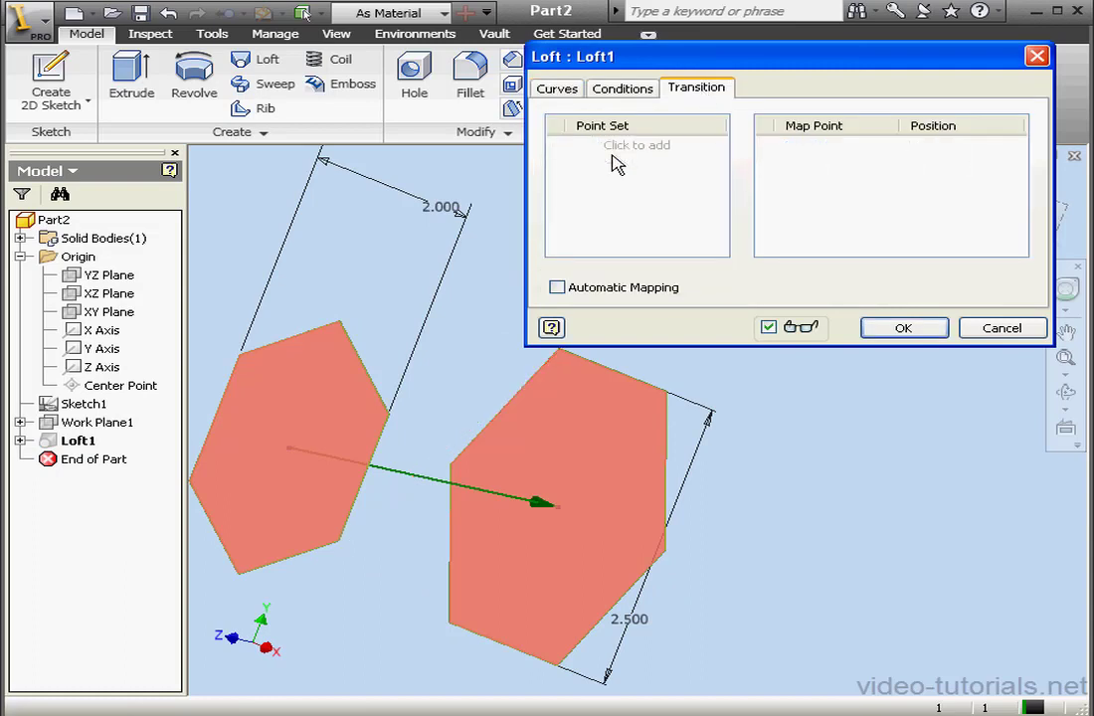
mouse_move(823, 314)
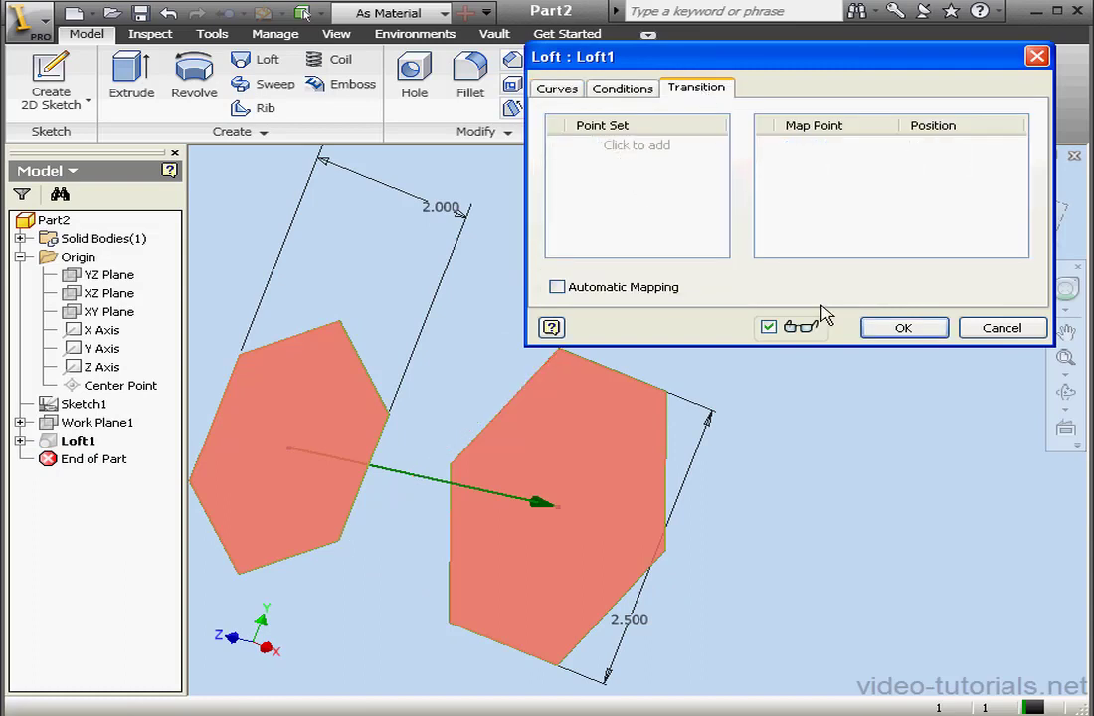
left_click(903, 328)
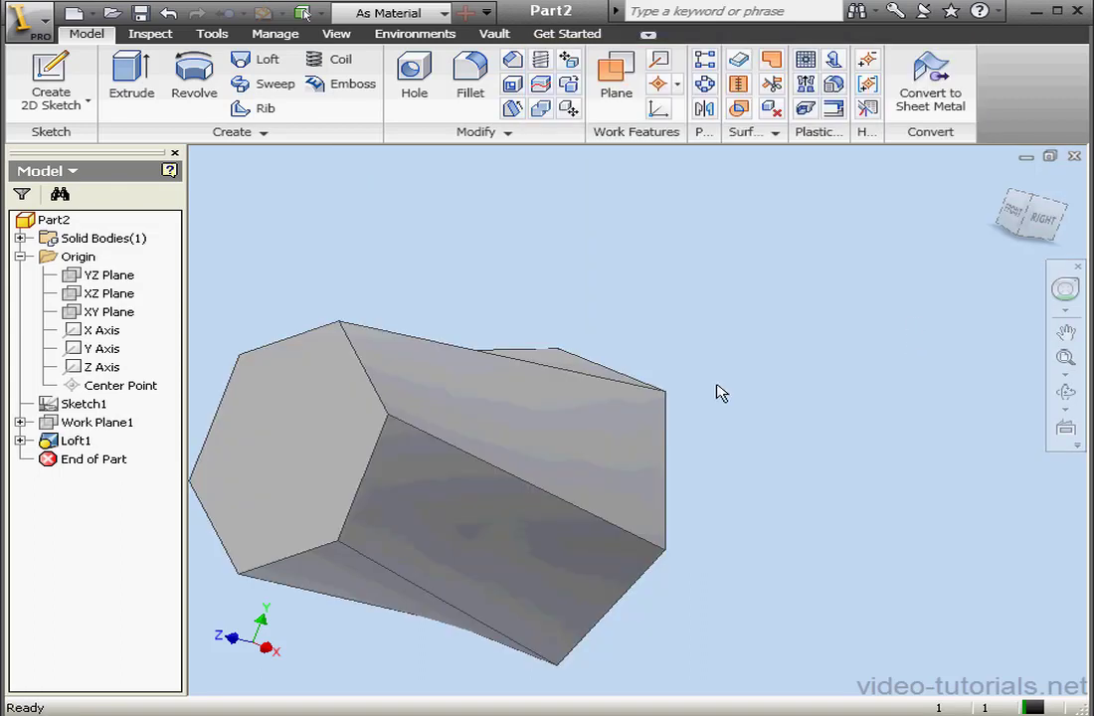
double_click(78, 442)
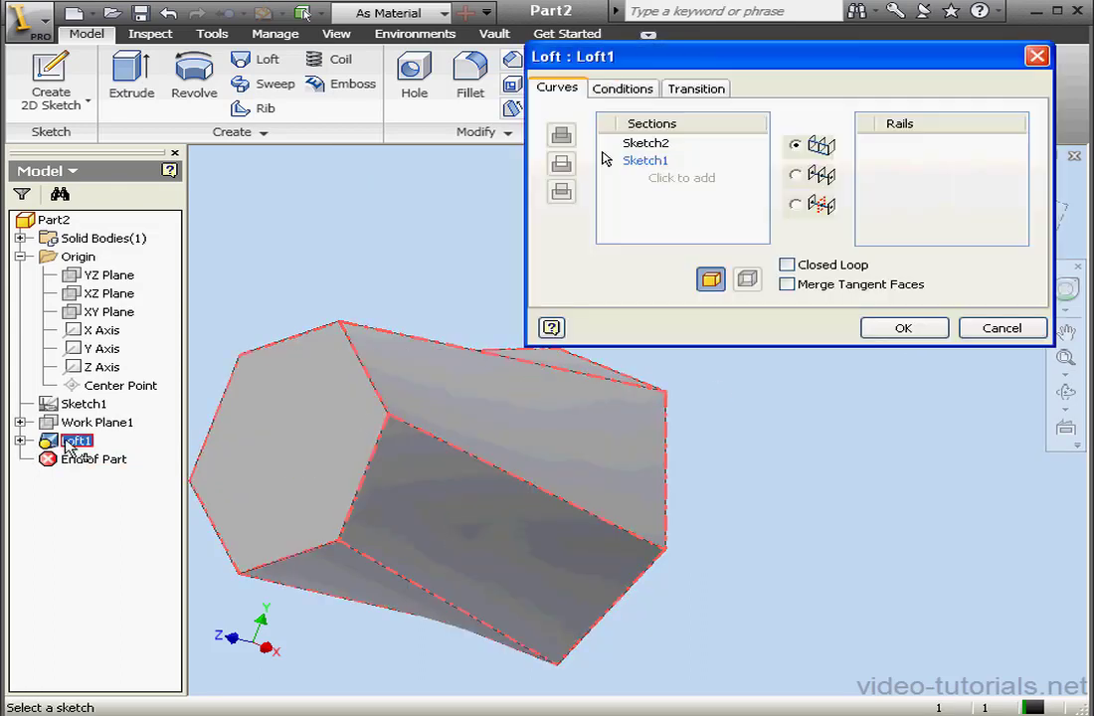
Step: Disable Automatic Mapping, add Set 7 with its Sketch1 point at 0.5, and rebuild the loft
left_click(696, 87)
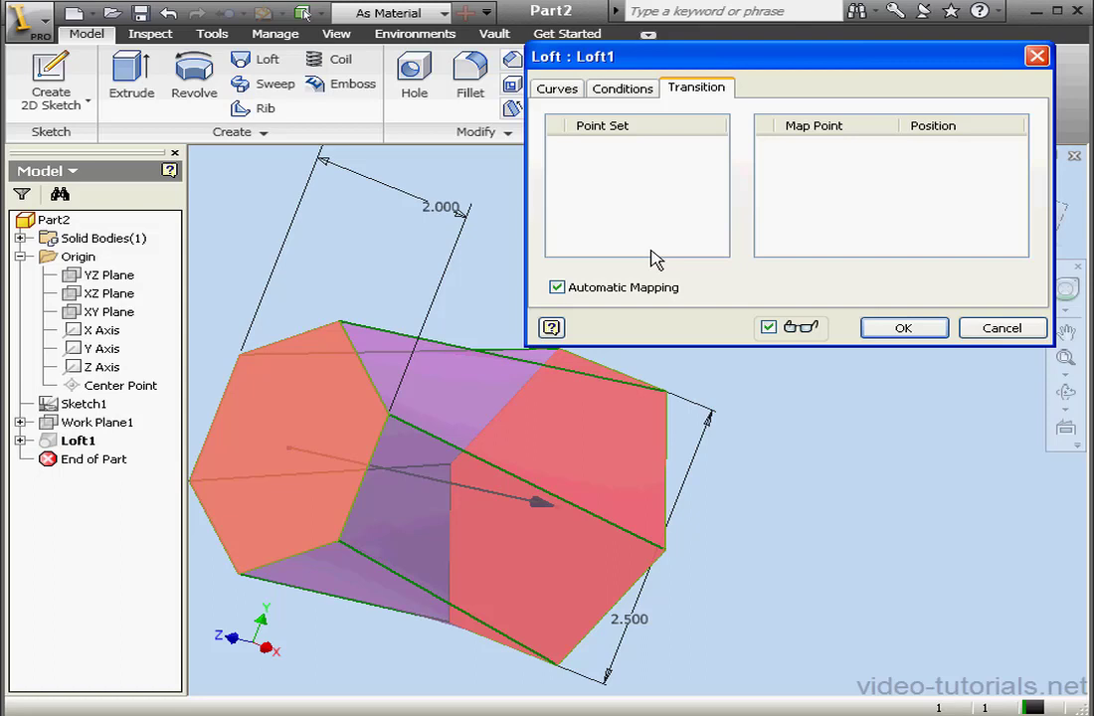
mouse_move(616, 318)
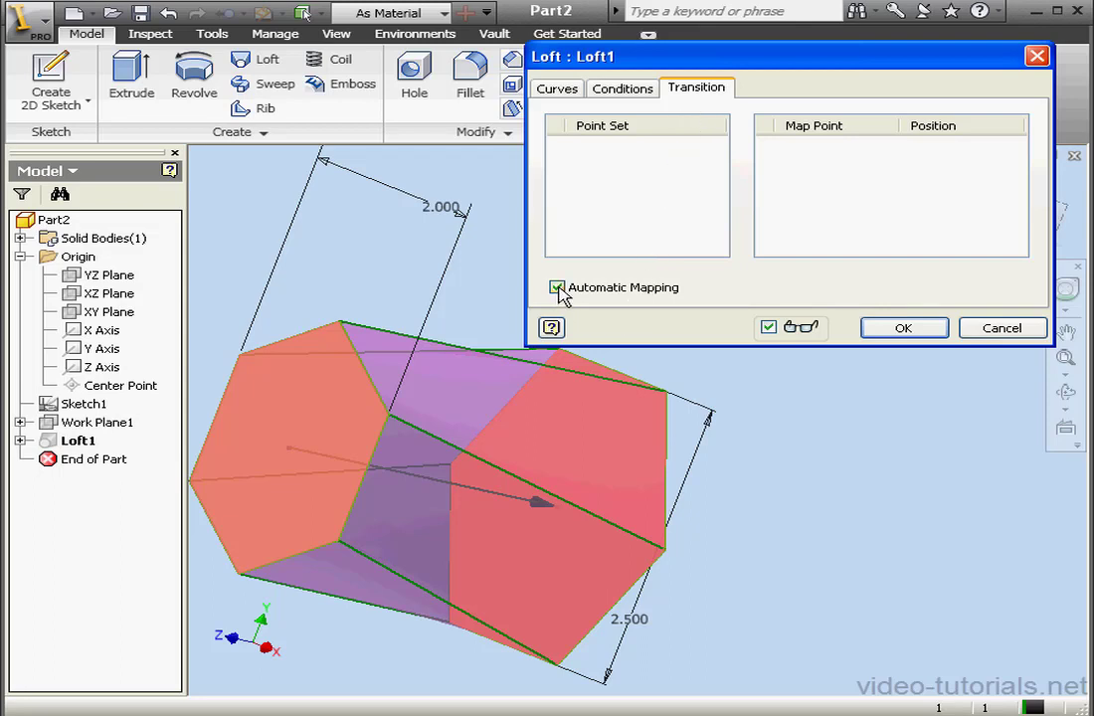
left_click(557, 286)
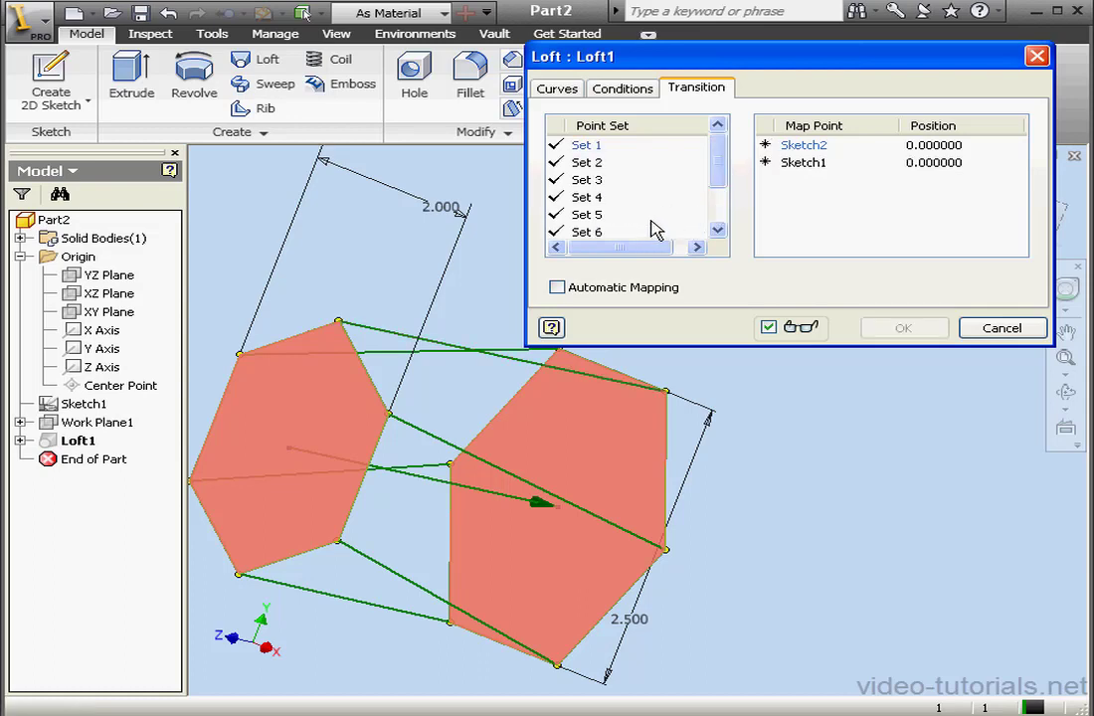
scroll("down", 3)
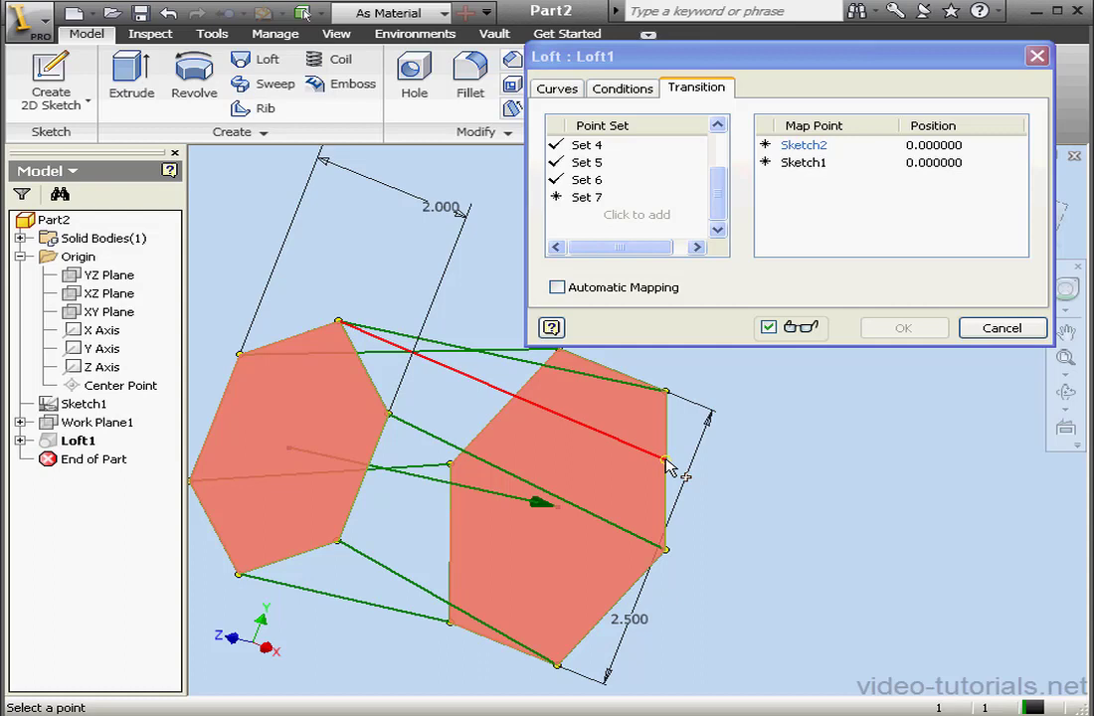
left_click(664, 470)
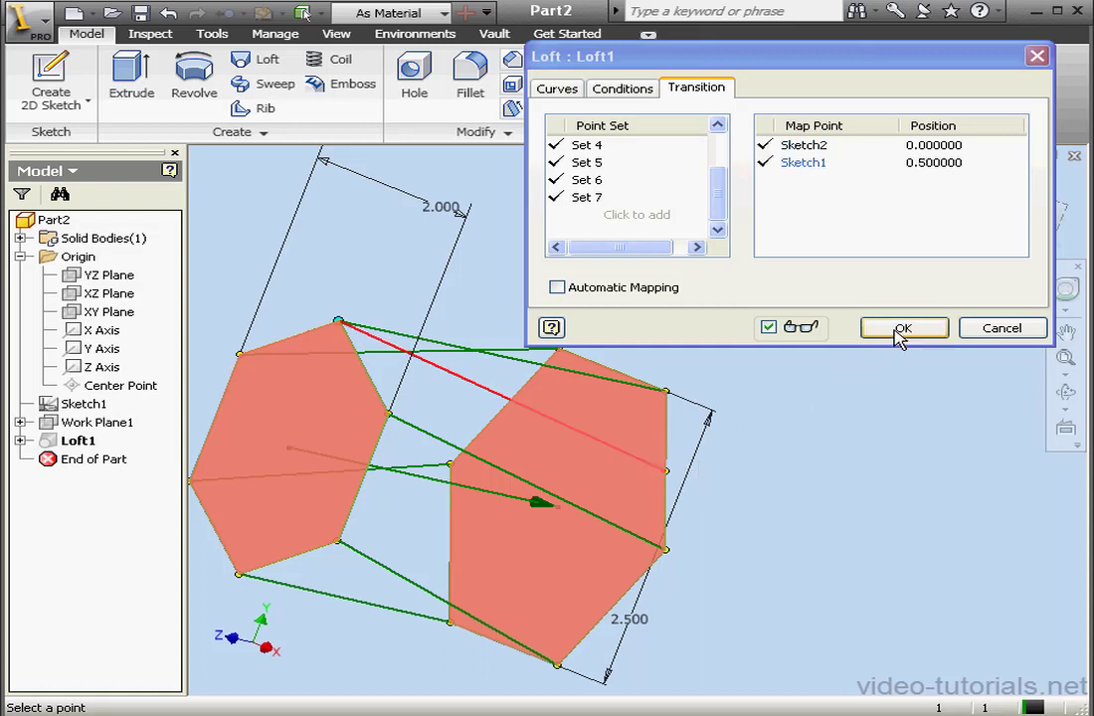
left_click(903, 329)
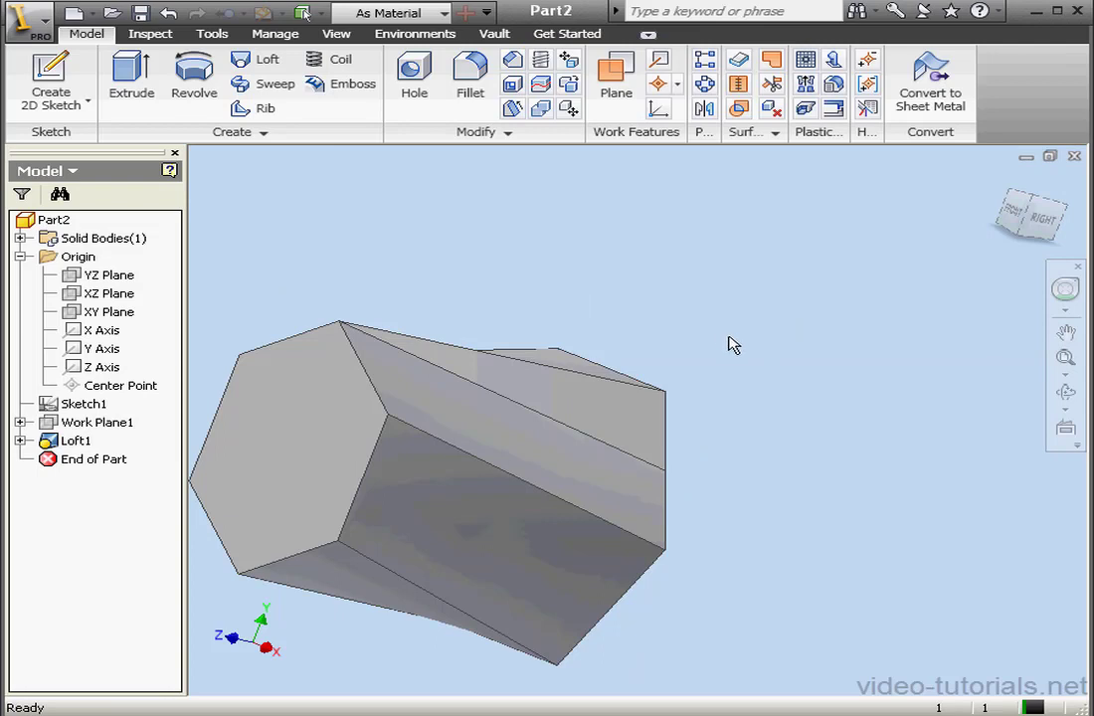
Step: Move Set 1's Sketch1 mapping point to 0.489, triggering an intersecting mapping sets error
double_click(87, 441)
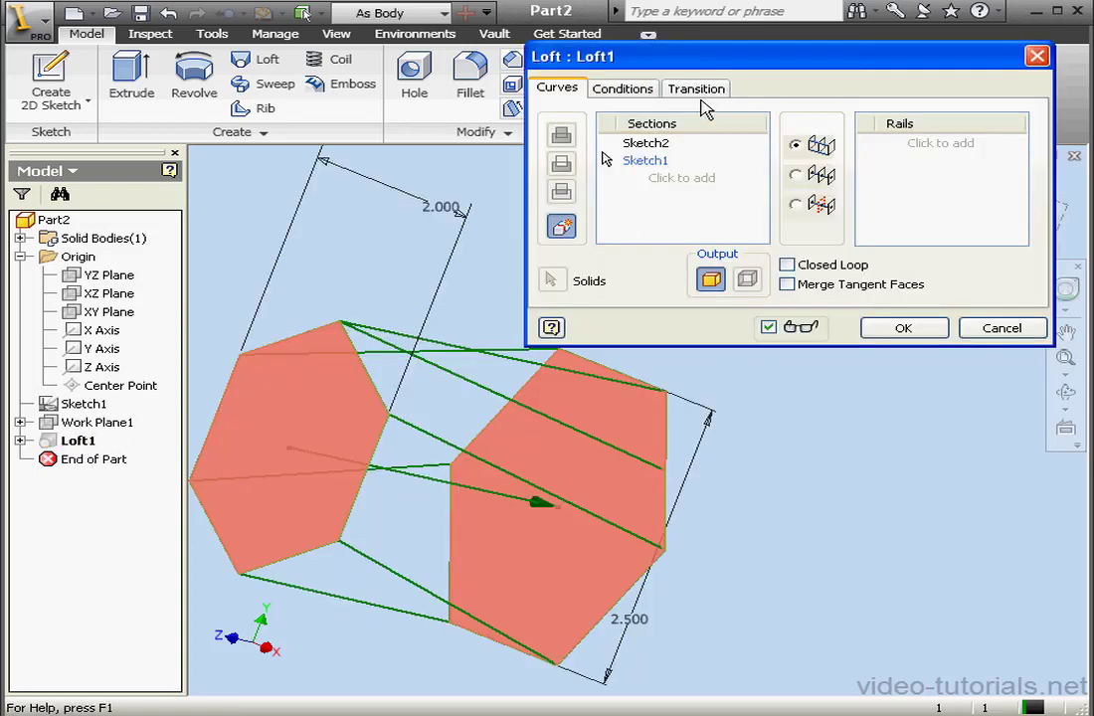
left_click(696, 88)
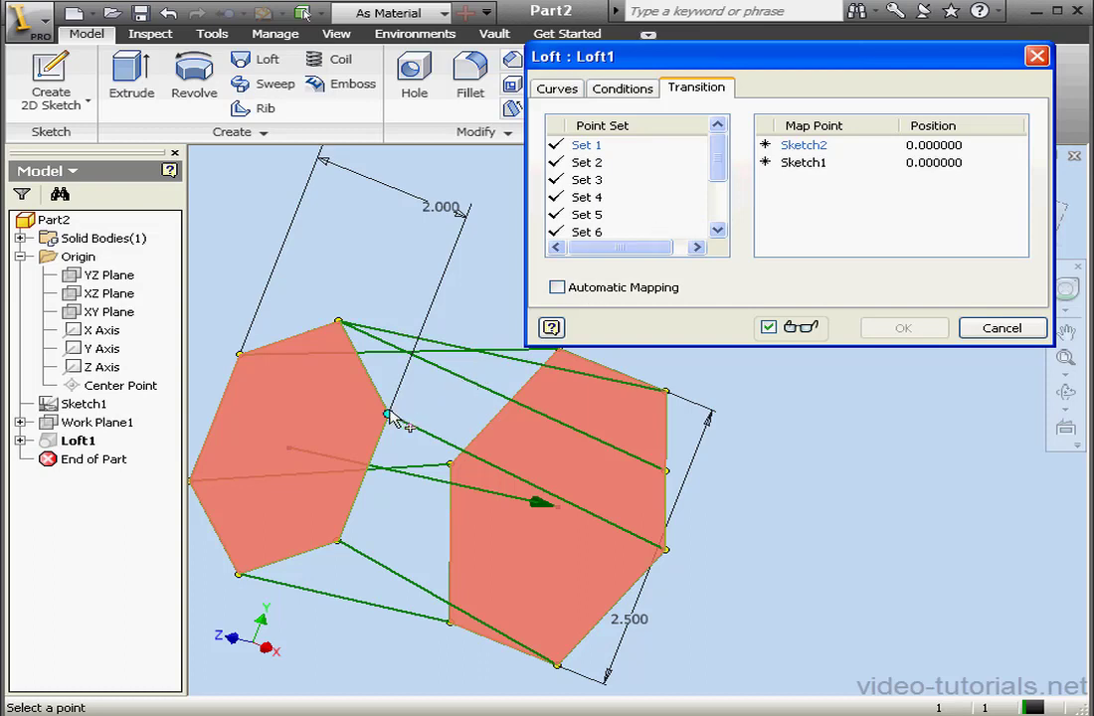
left_click(661, 469)
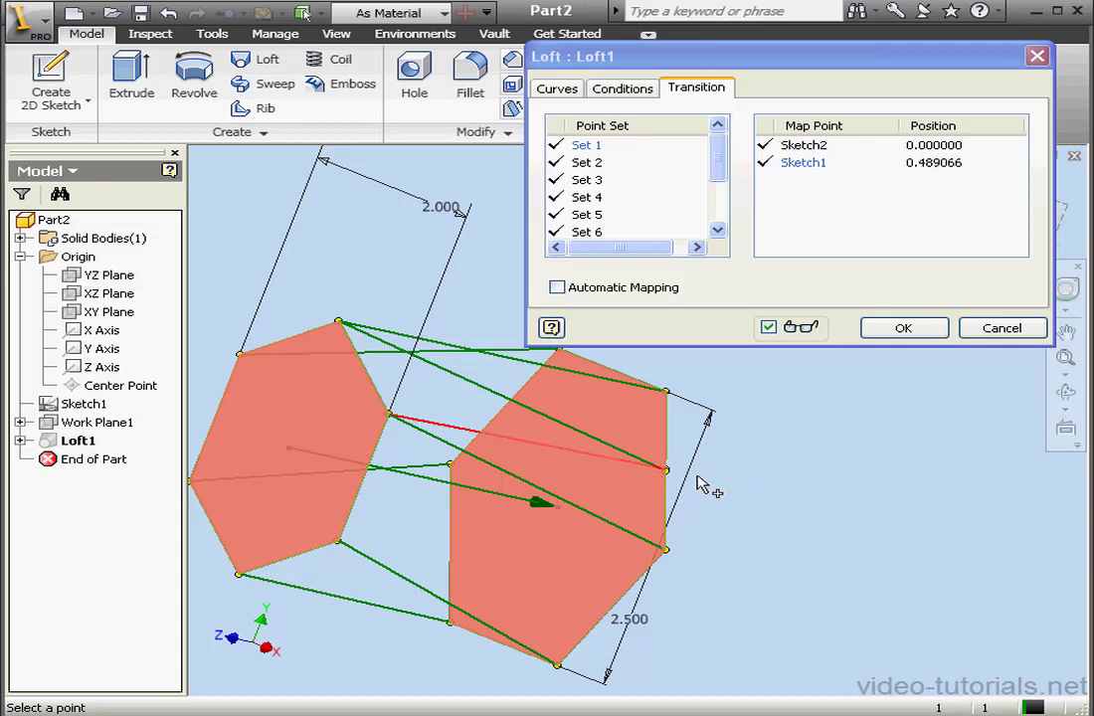
mouse_move(692, 487)
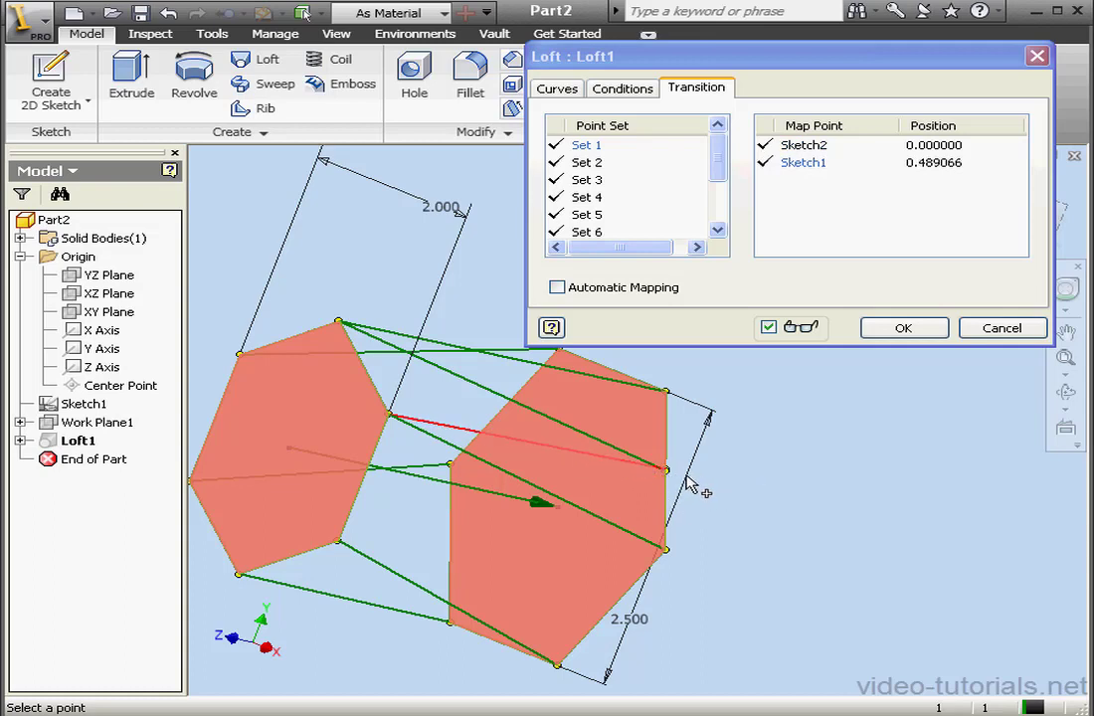
mouse_move(851, 378)
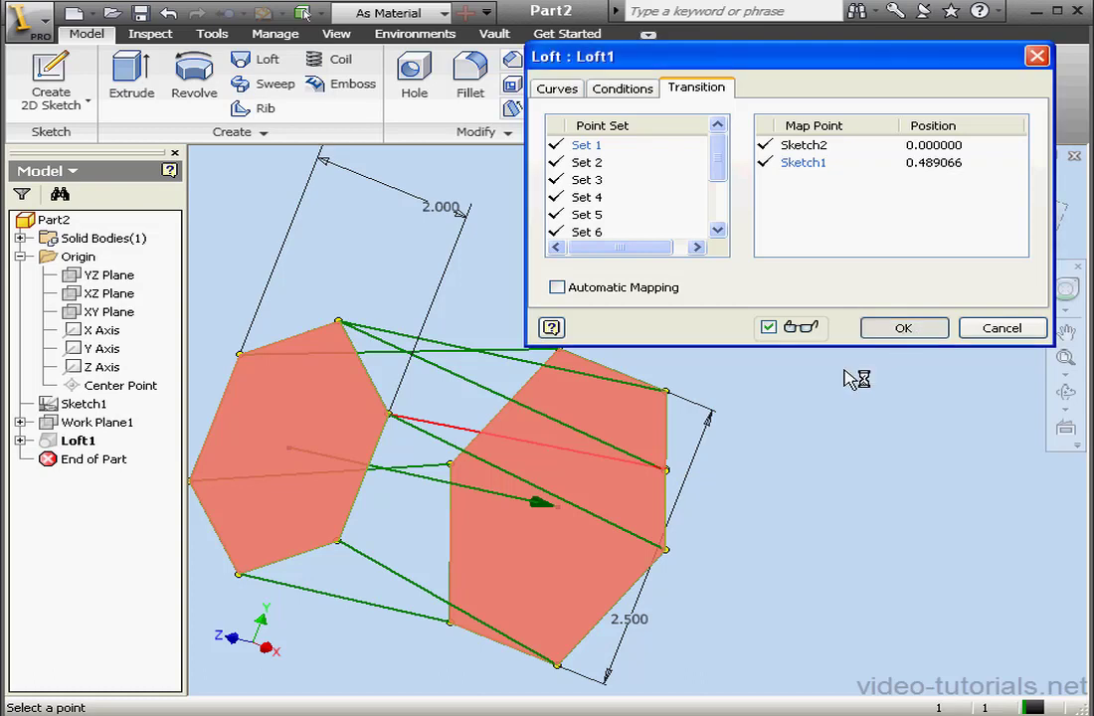
mouse_move(895, 354)
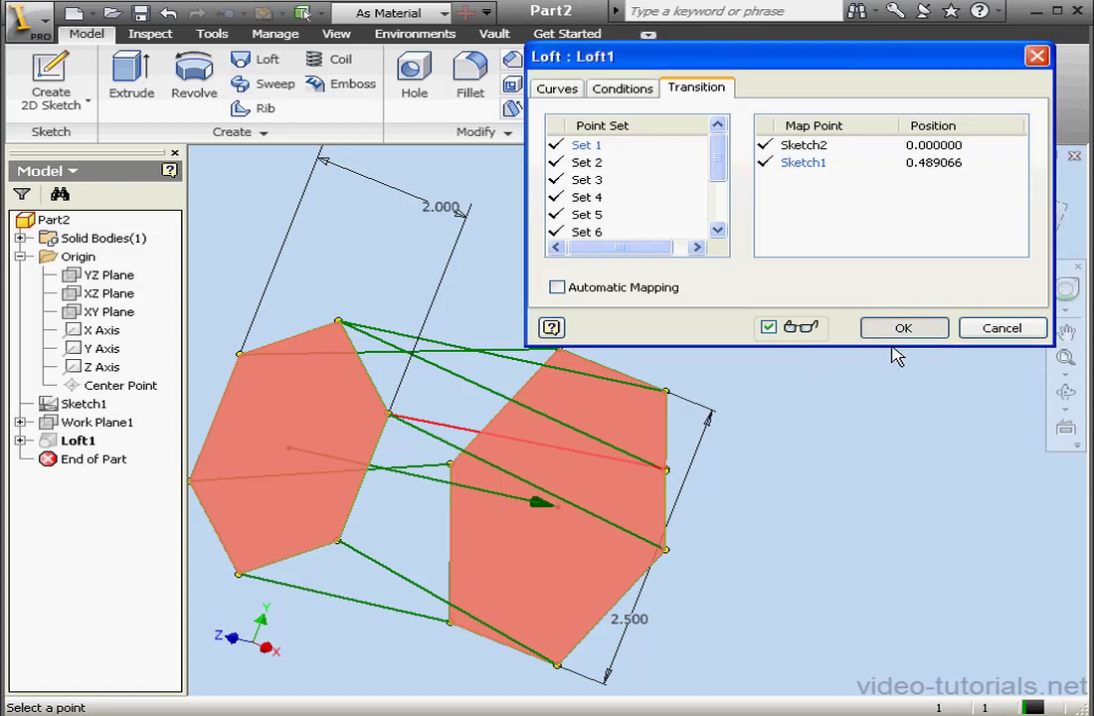
left_click(902, 326)
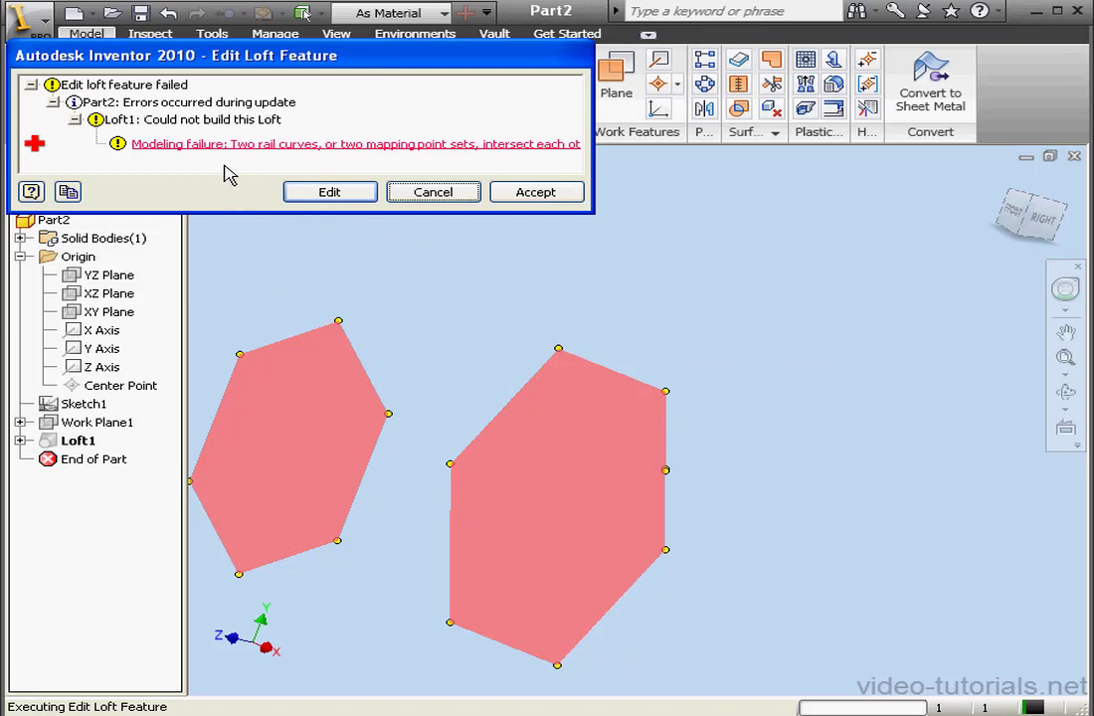
mouse_move(306, 167)
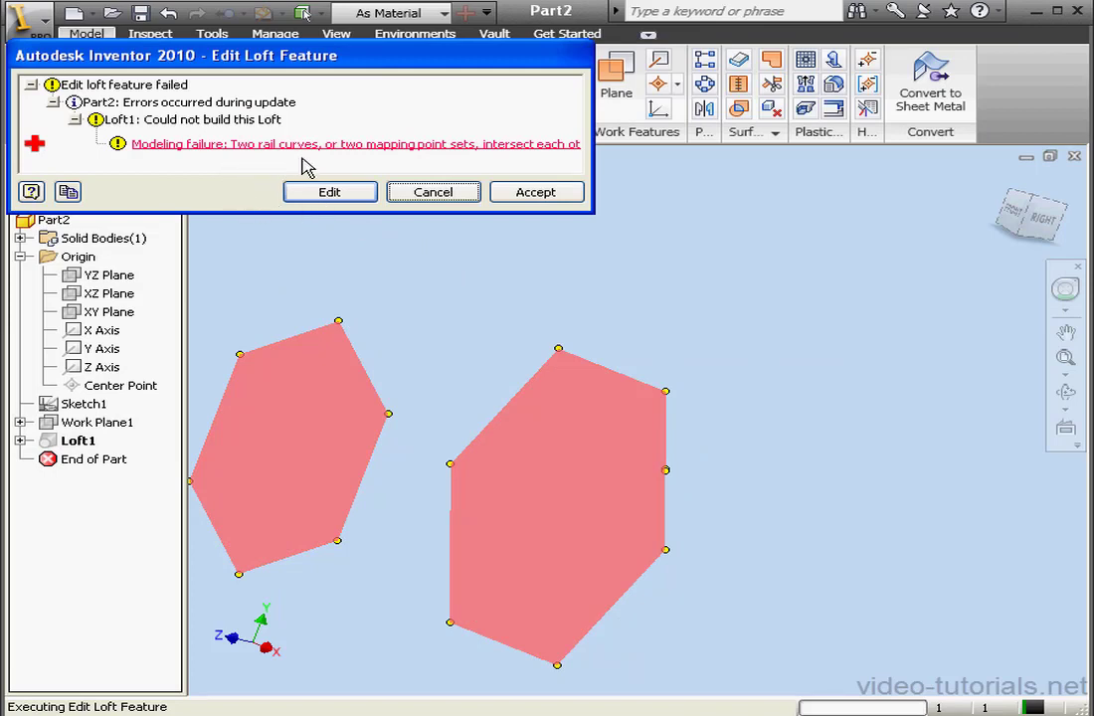
Step: Return to editing the failed Loft1 so the hexagonal solid rebuilds, then reopen it
left_click(330, 191)
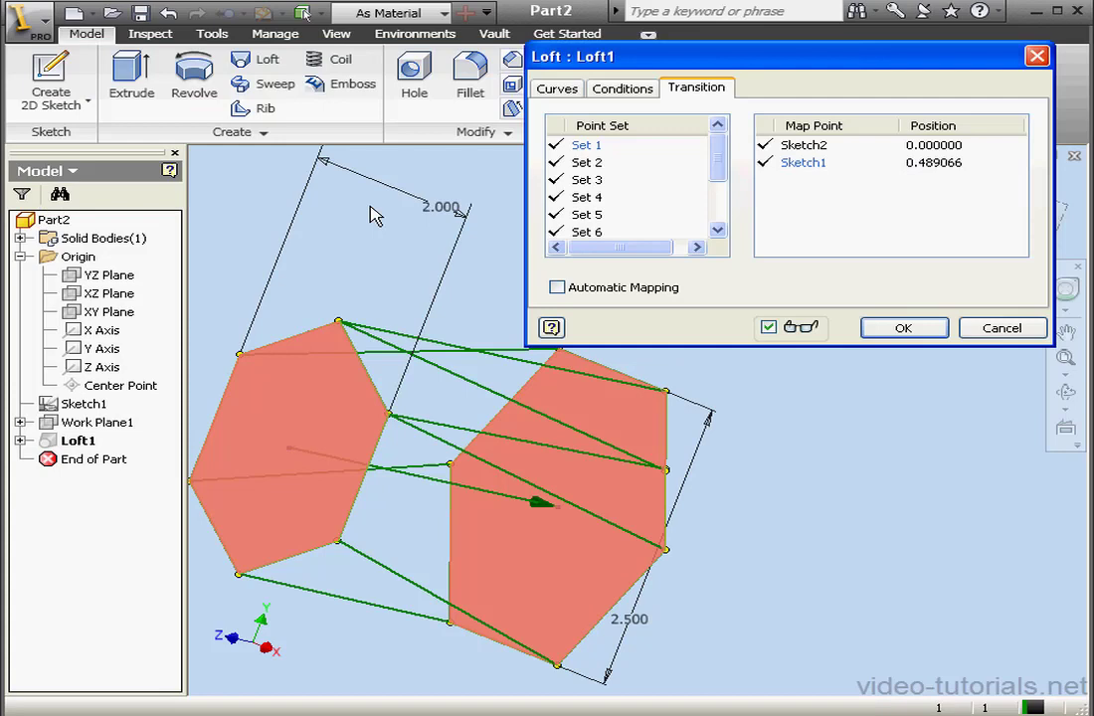
scroll("down", 3)
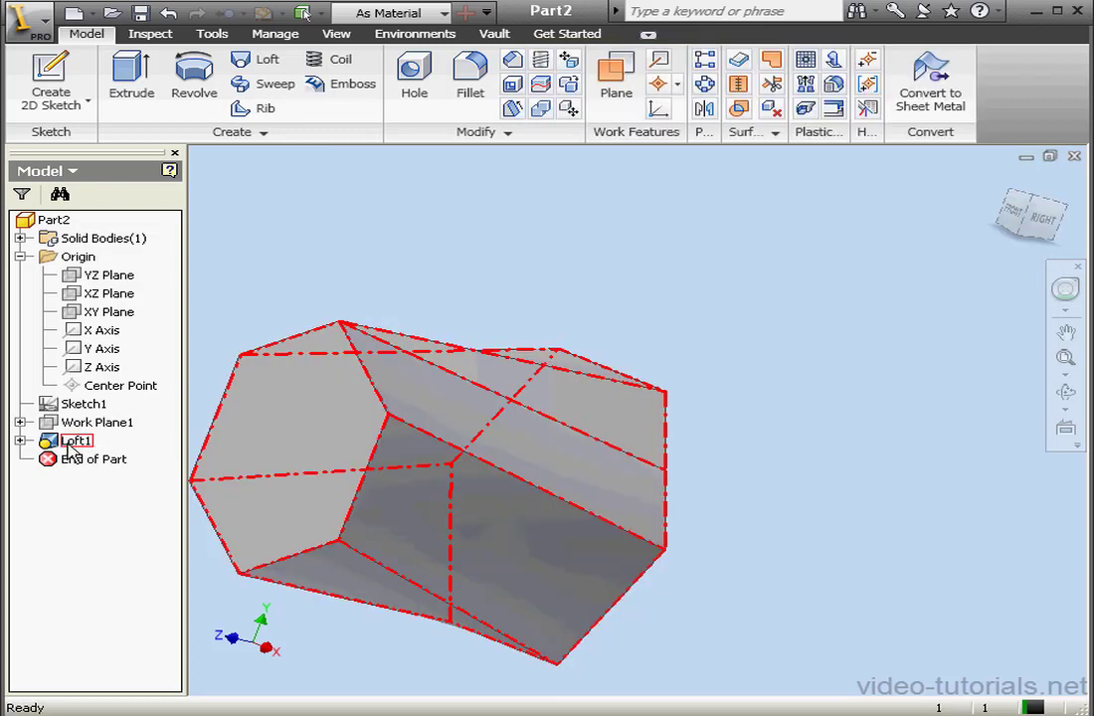
double_click(78, 442)
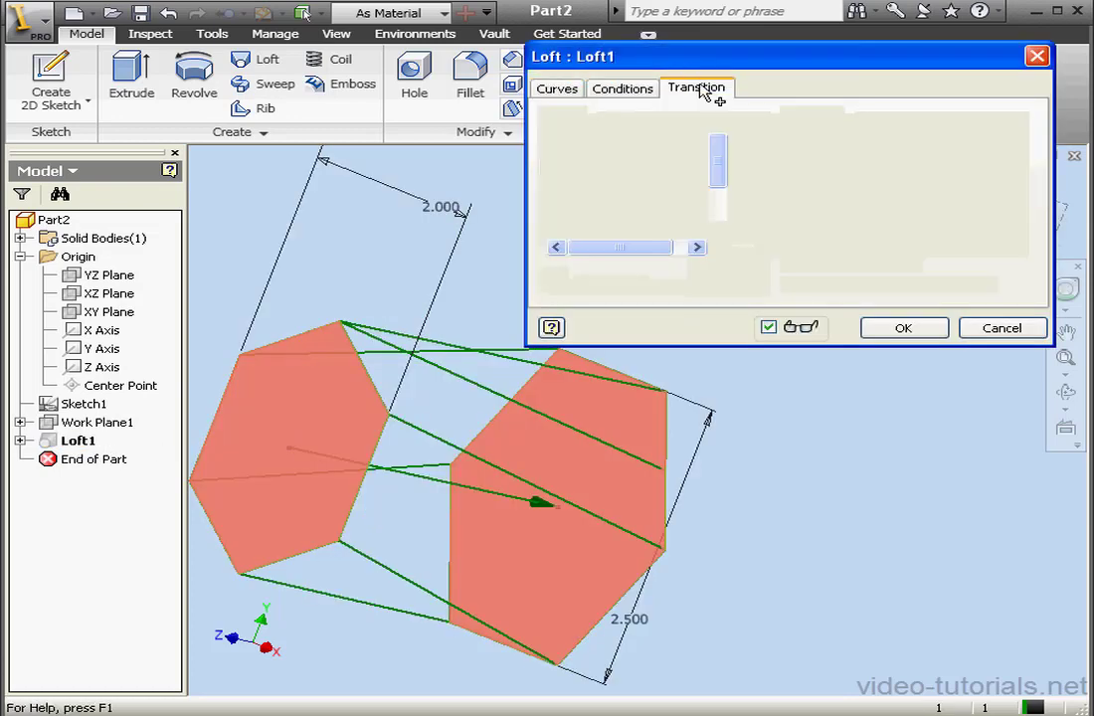
Step: Place Set 1's map points at 0.548 on Sketch2 and 0.5 on Sketch1
left_click(696, 87)
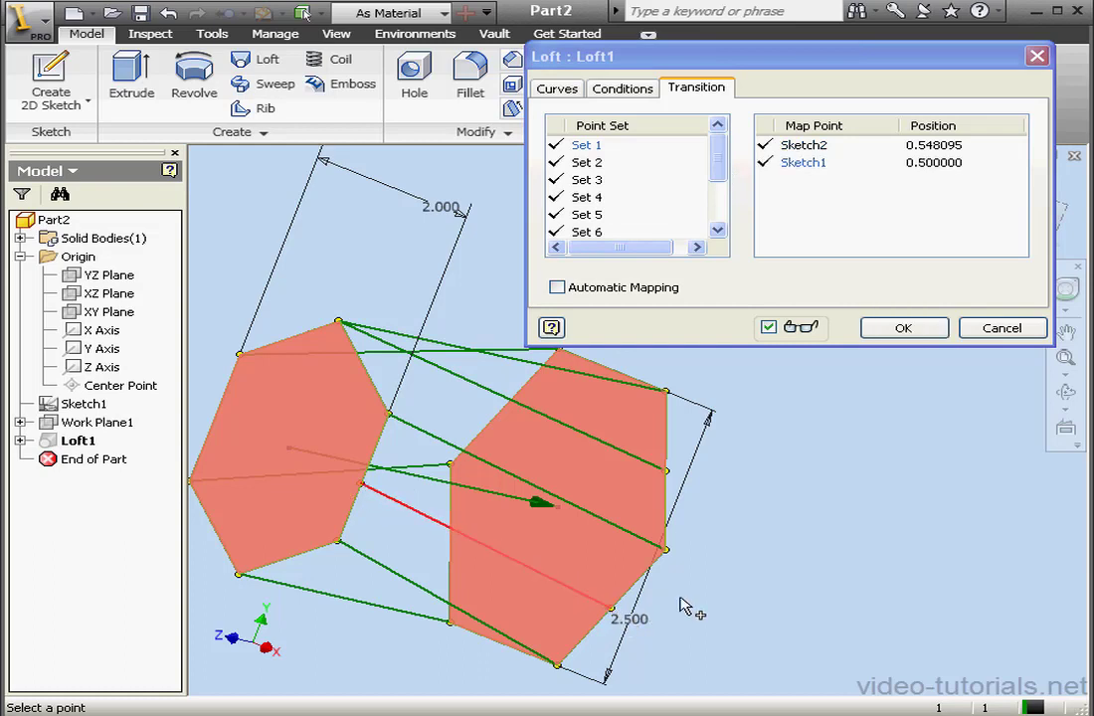
scroll("down", 3)
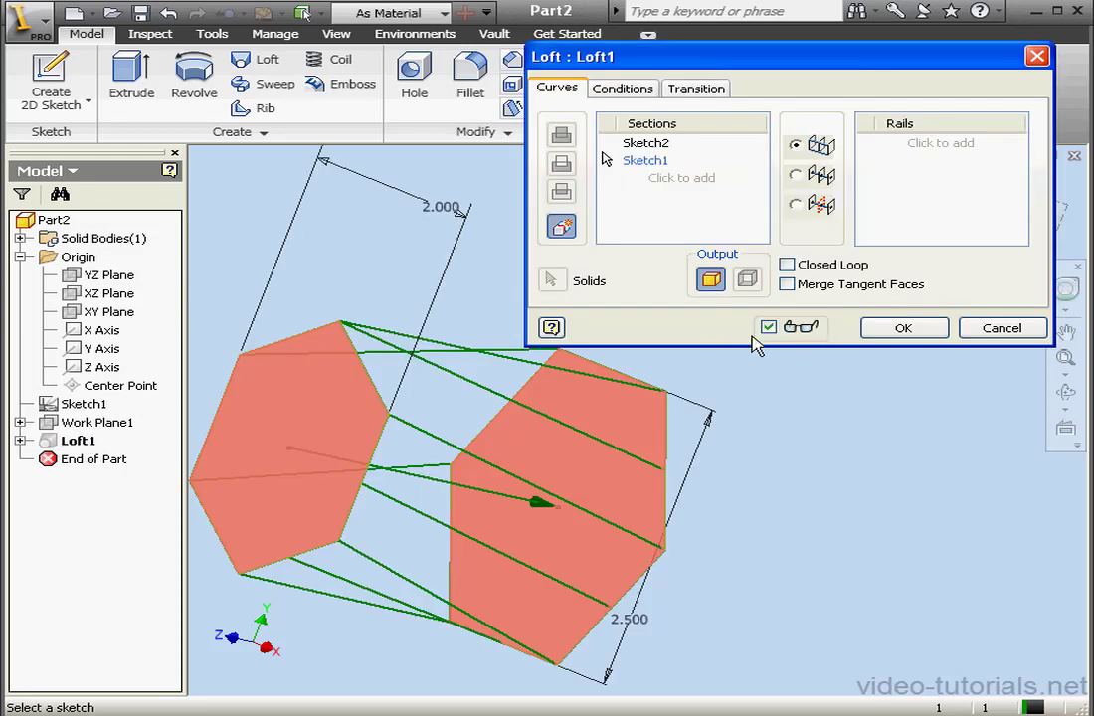
Step: Set Set 1's Sketch2 point to 1.0 and Sketch1 point to 0.5, rebuilding the twisted loft
left_click(696, 87)
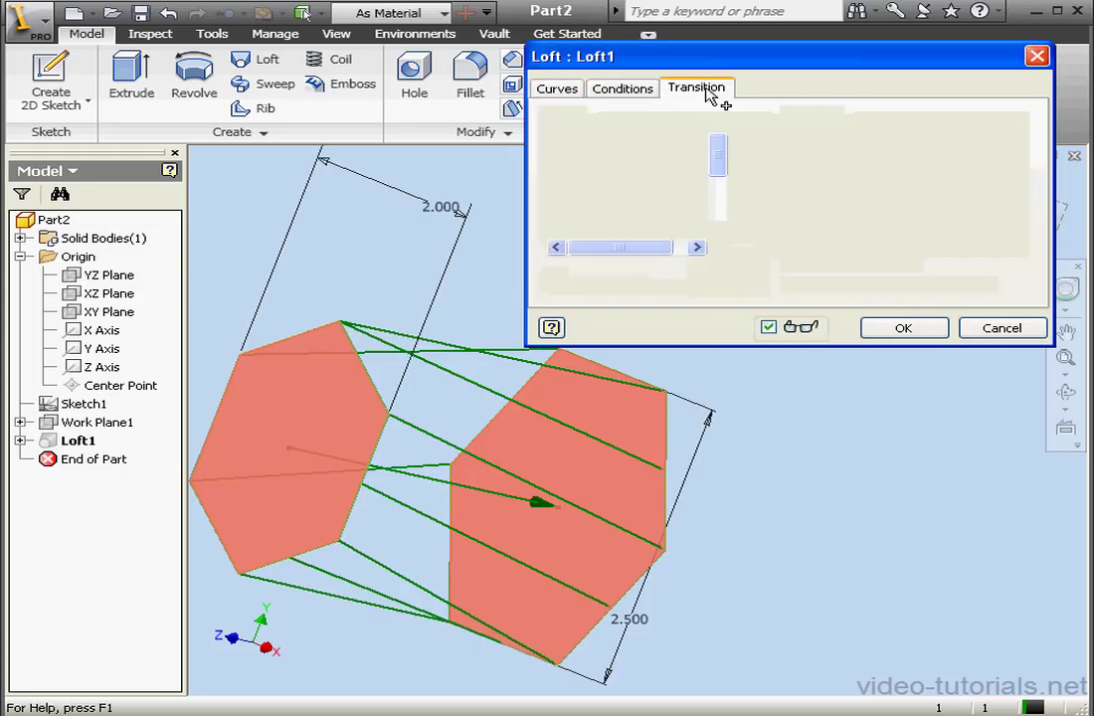
left_click(697, 87)
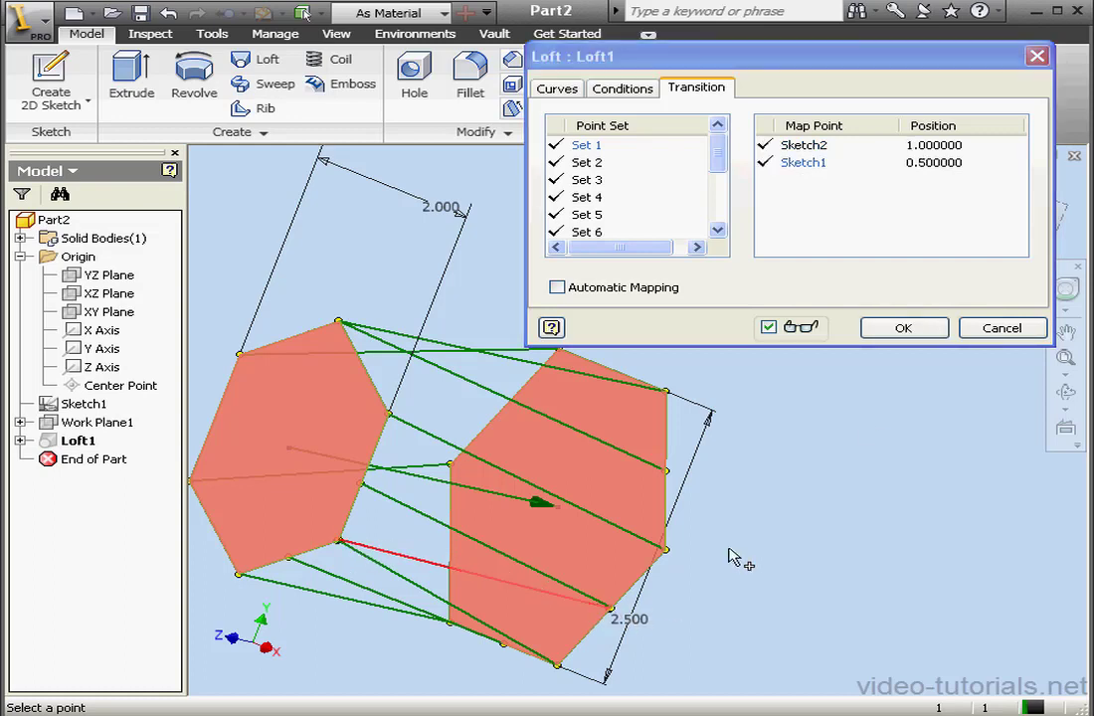
left_click(903, 326)
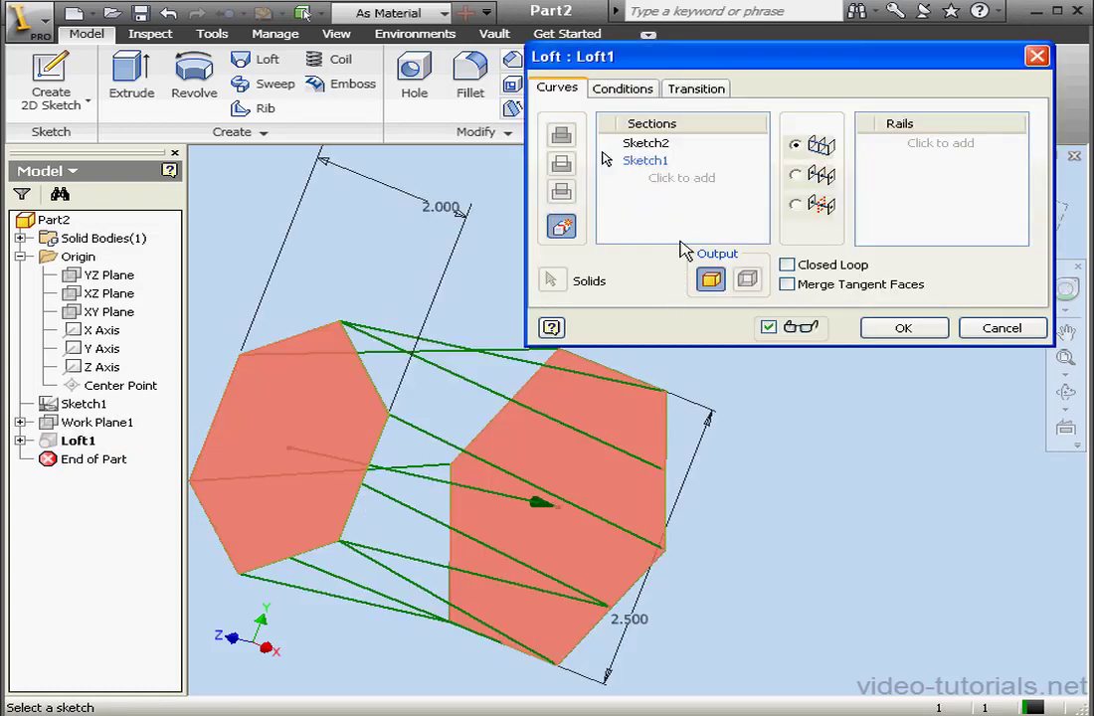
left_click(696, 88)
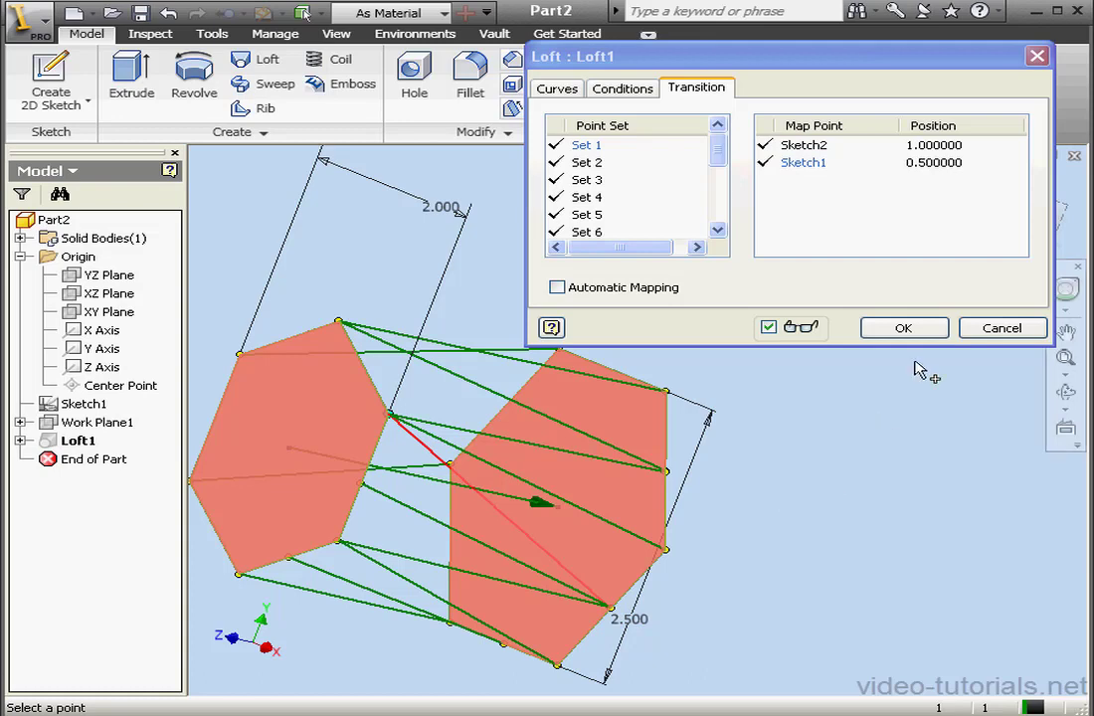
left_click(903, 328)
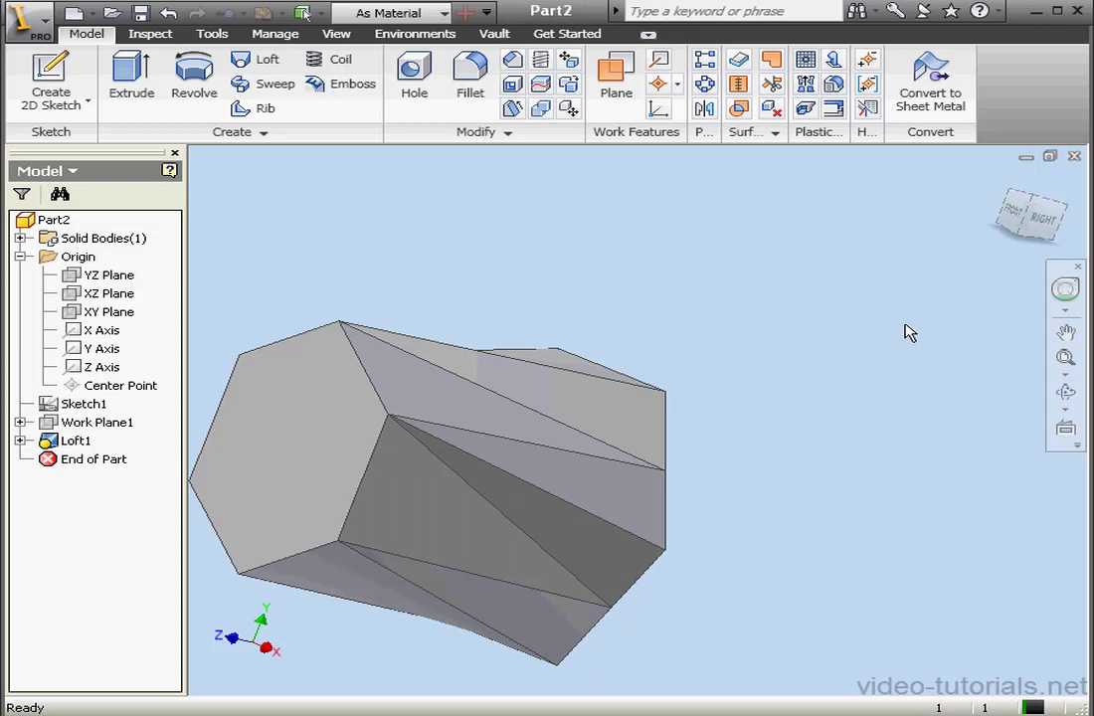
mouse_move(899, 324)
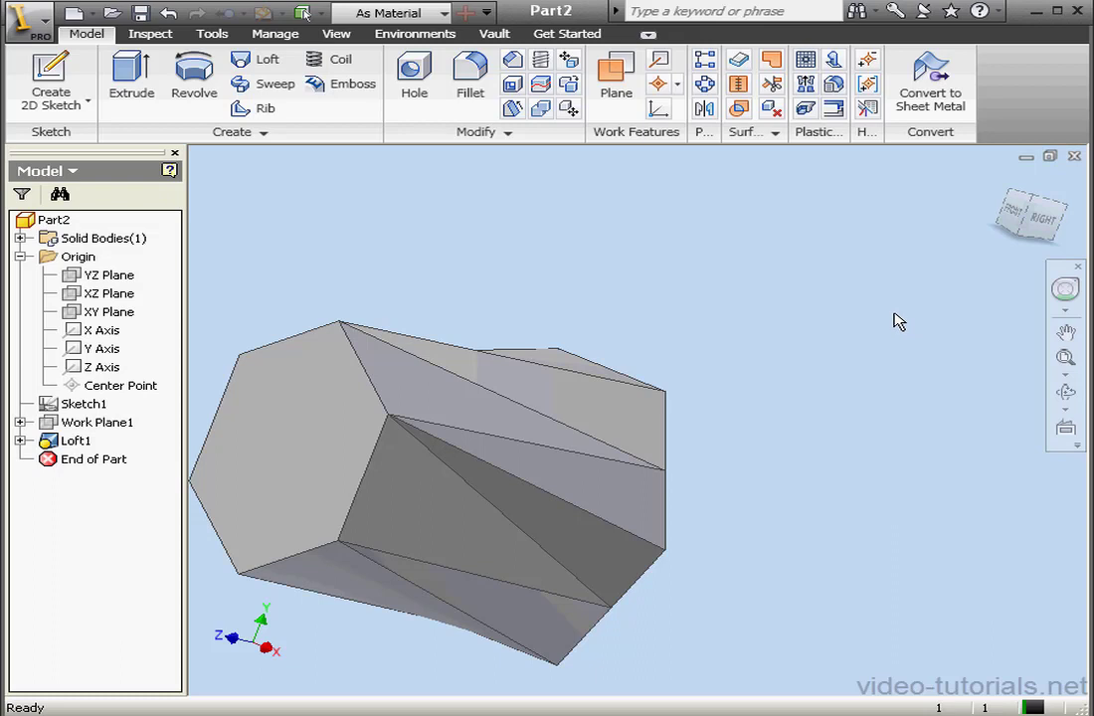
mouse_move(887, 317)
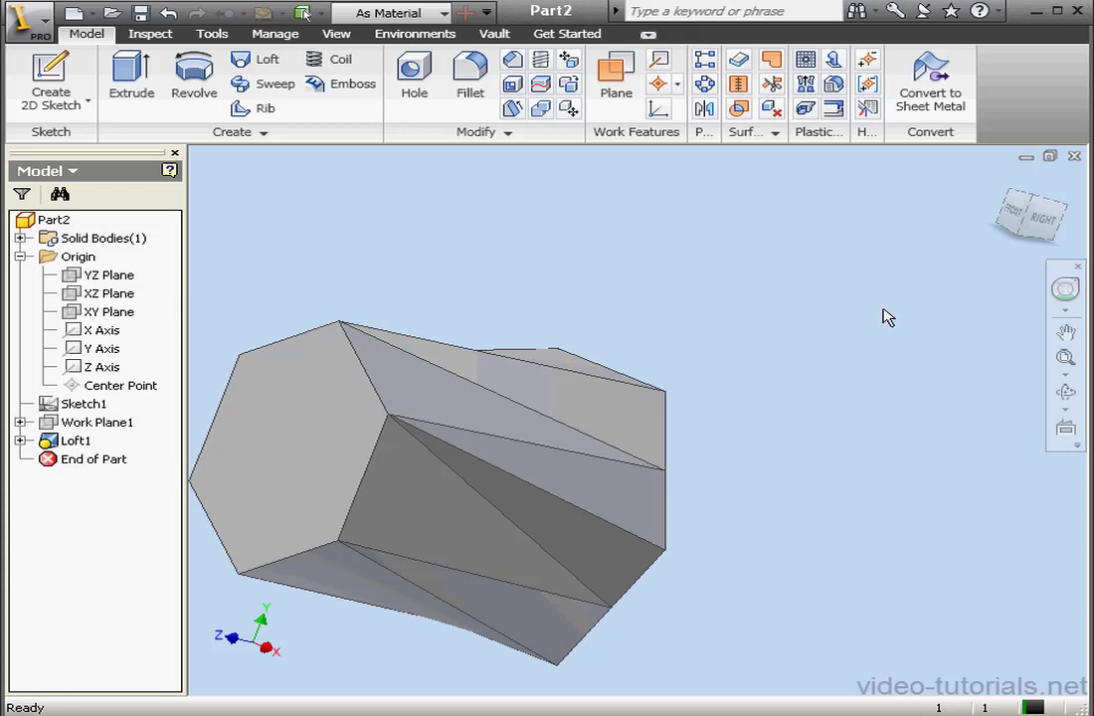